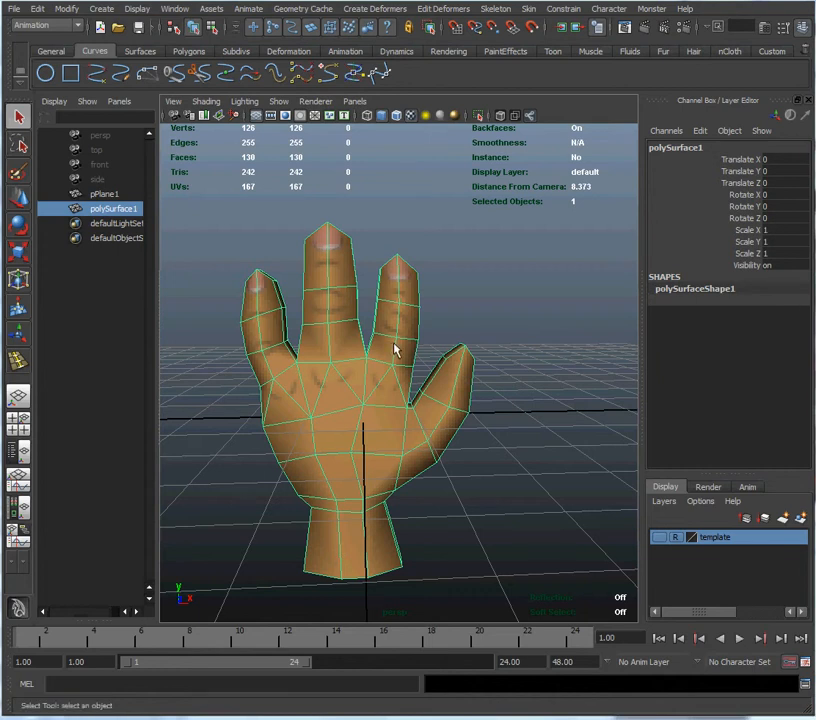
mouse_move(375, 342)
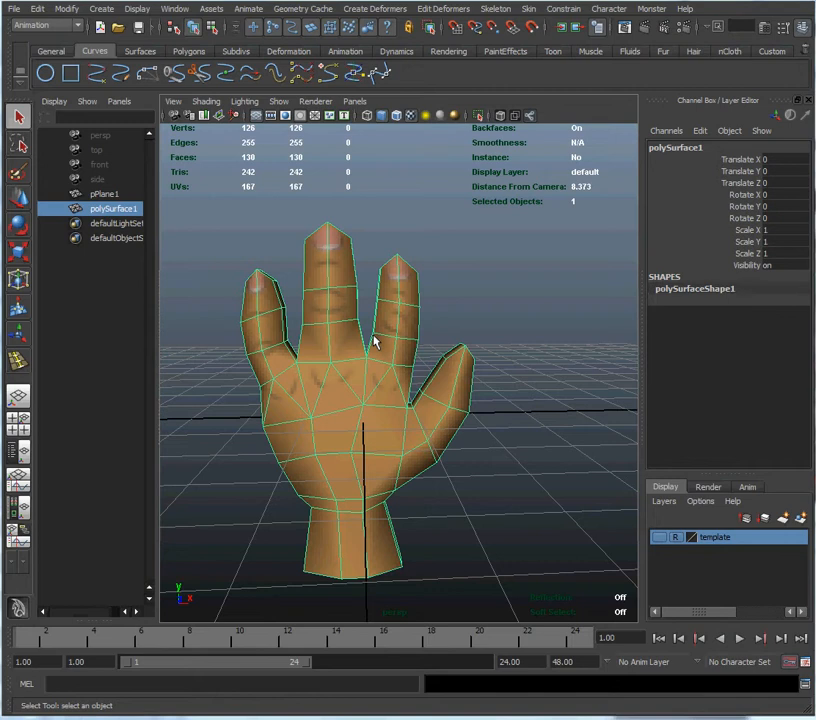
mouse_move(358, 358)
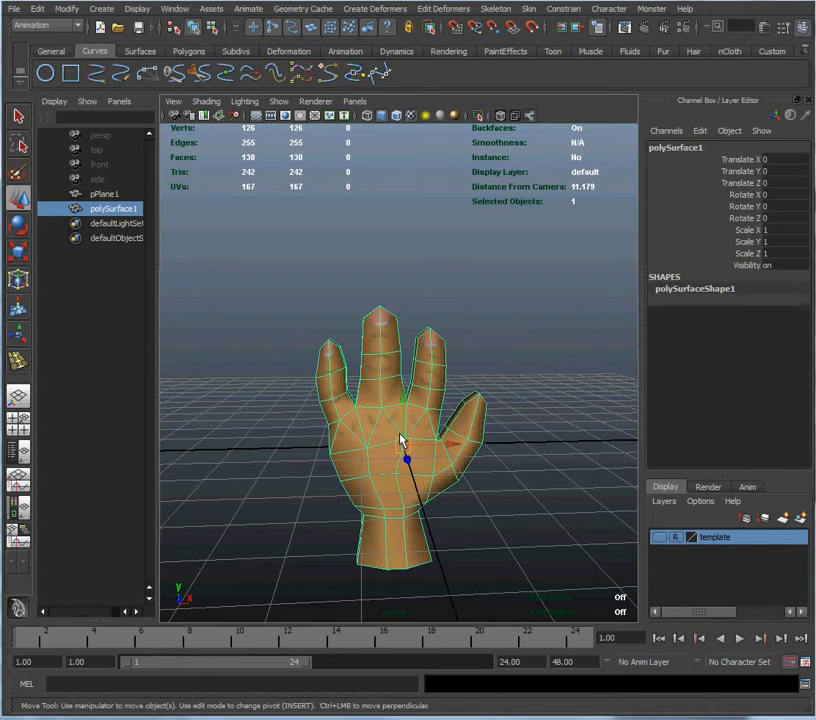
Move the hand mesh up to about Y 2.9 and slightly along X
drag(405, 460, 420, 300)
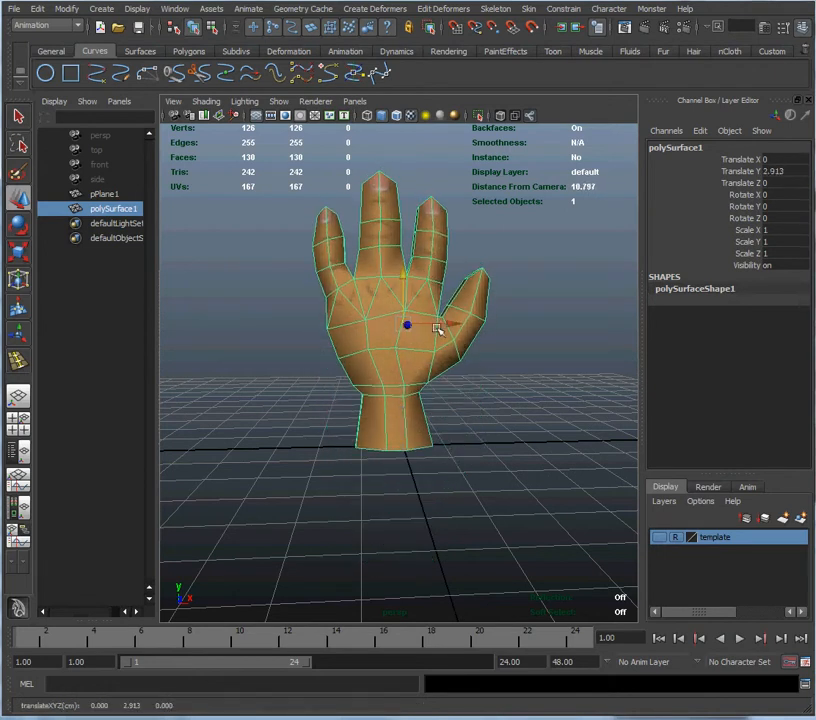
drag(408, 324, 465, 320)
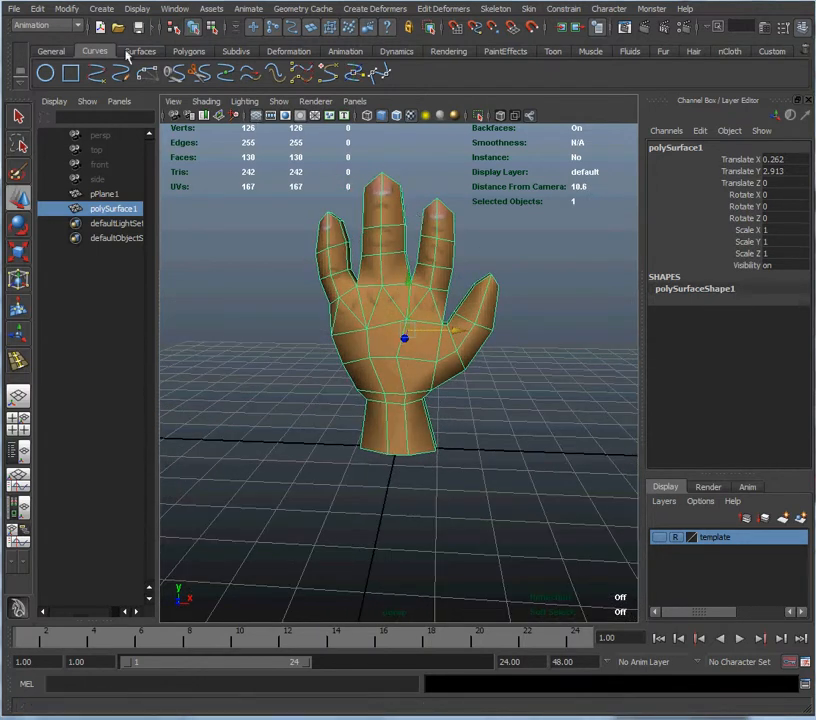
Freeze Transformations on polySurface1 so translate reads zero
click(66, 8)
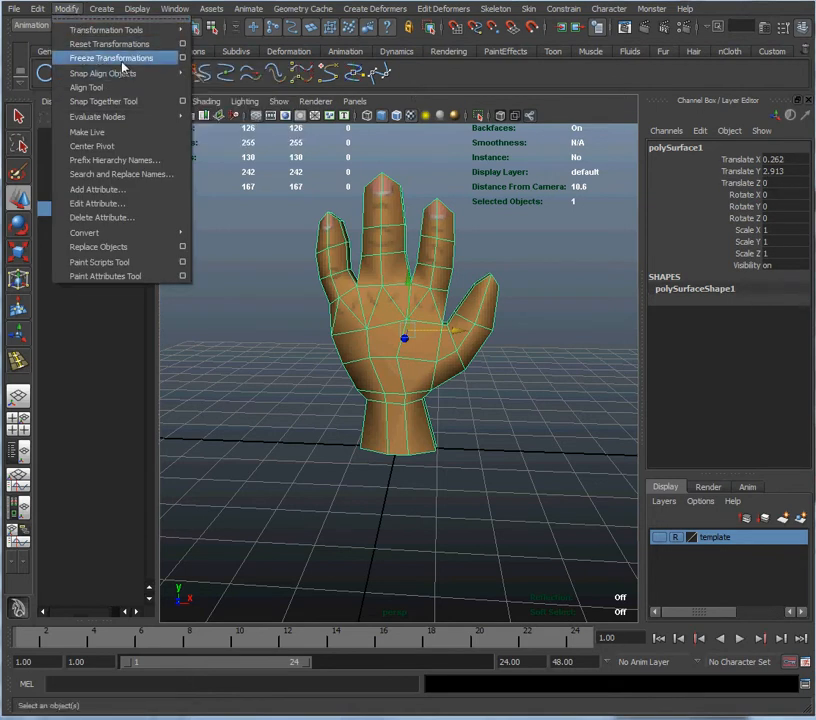
click(110, 57)
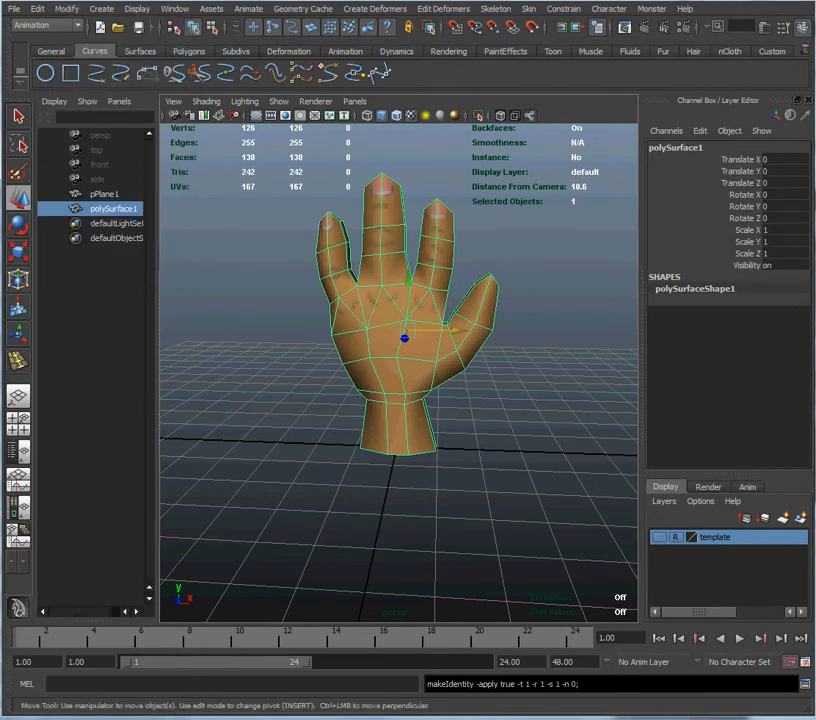
mouse_move(596, 209)
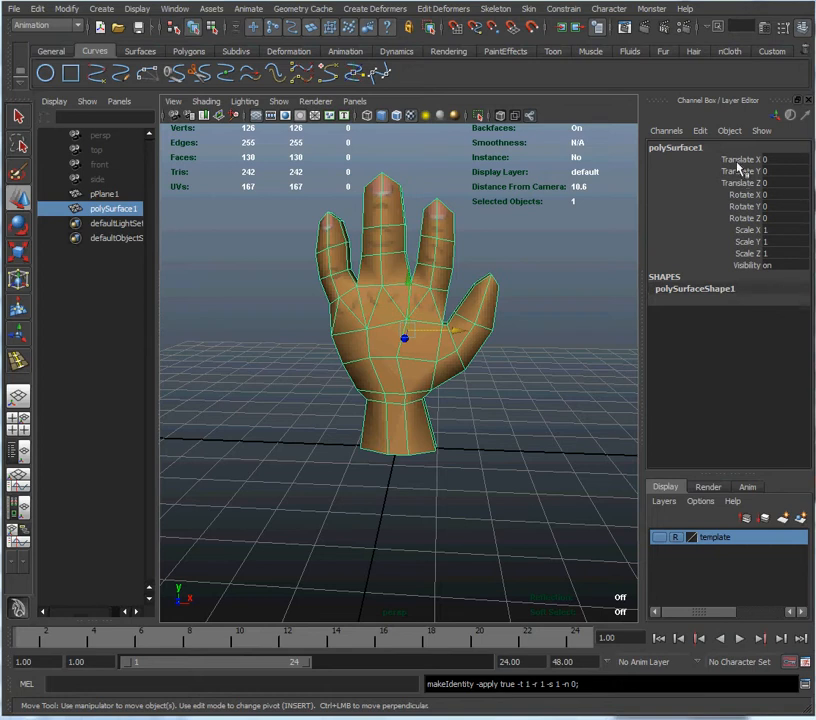
mouse_move(588, 250)
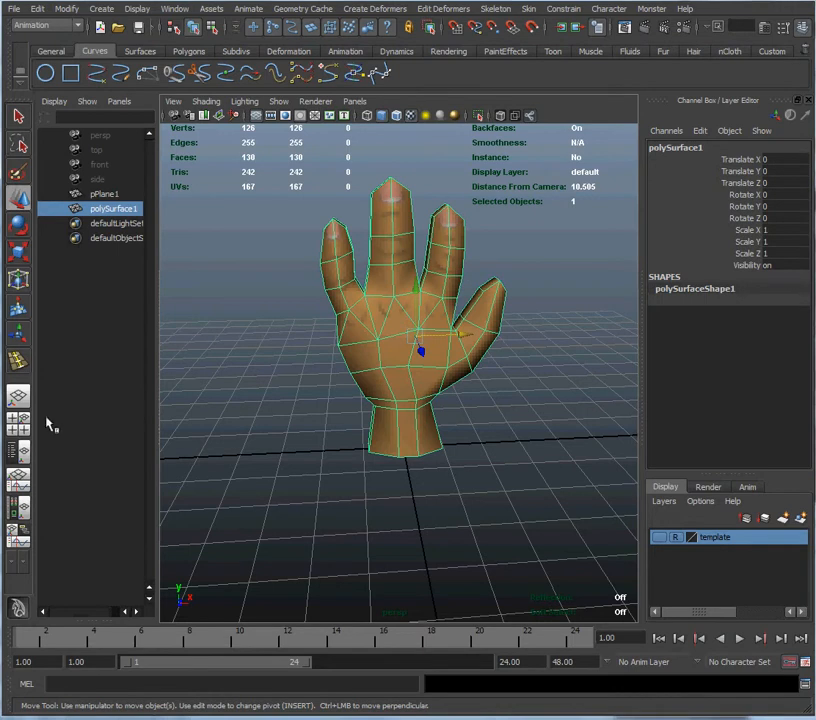
Switch to the front orthographic view and load the Animation shelf
key(space)
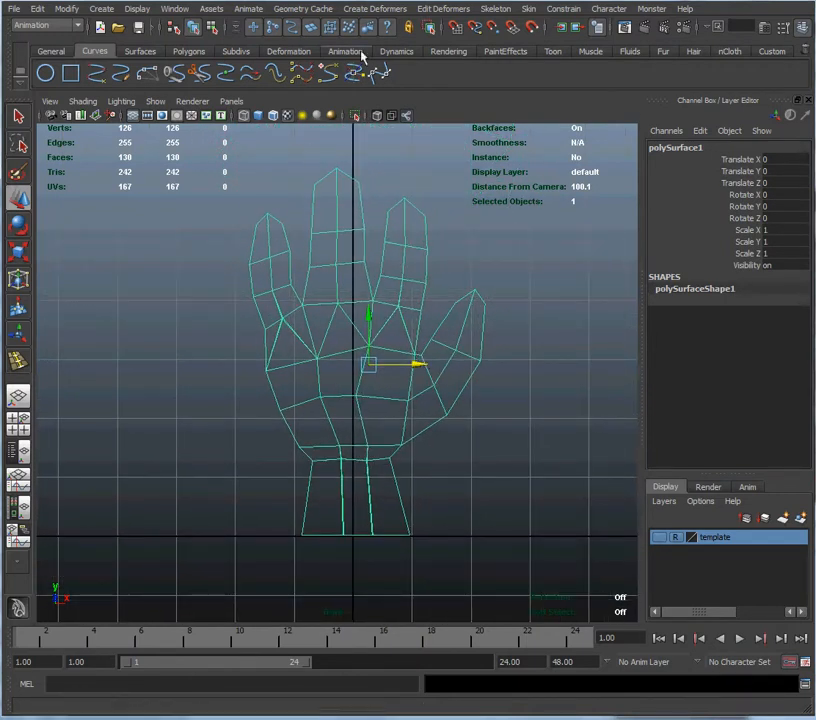
click(348, 51)
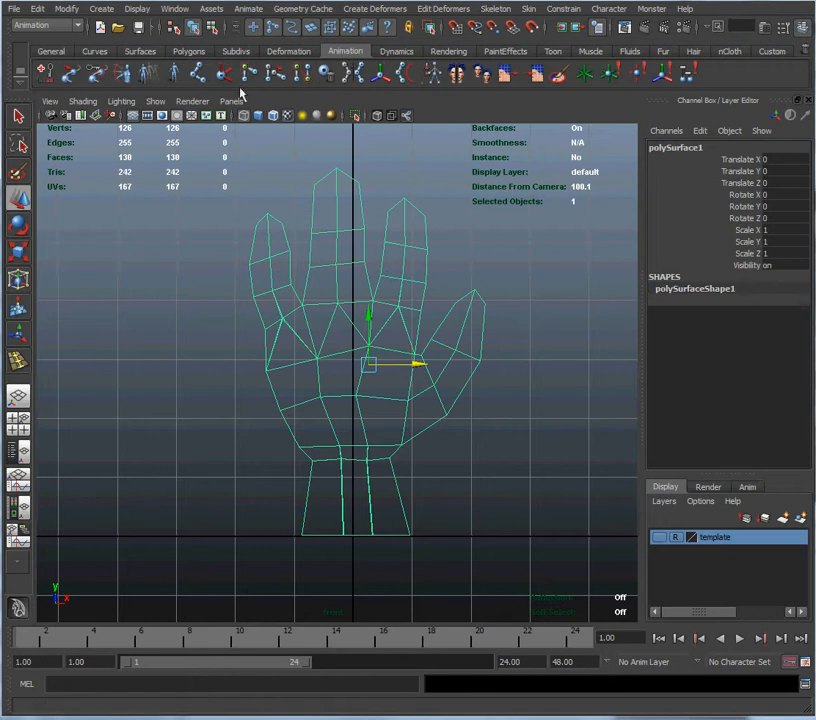
mouse_move(203, 75)
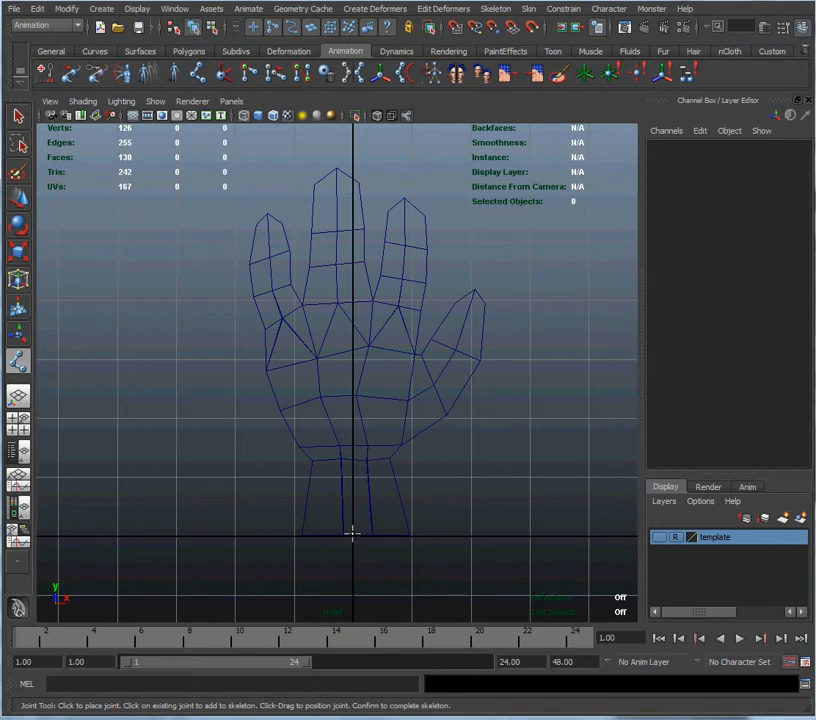
mouse_move(353, 540)
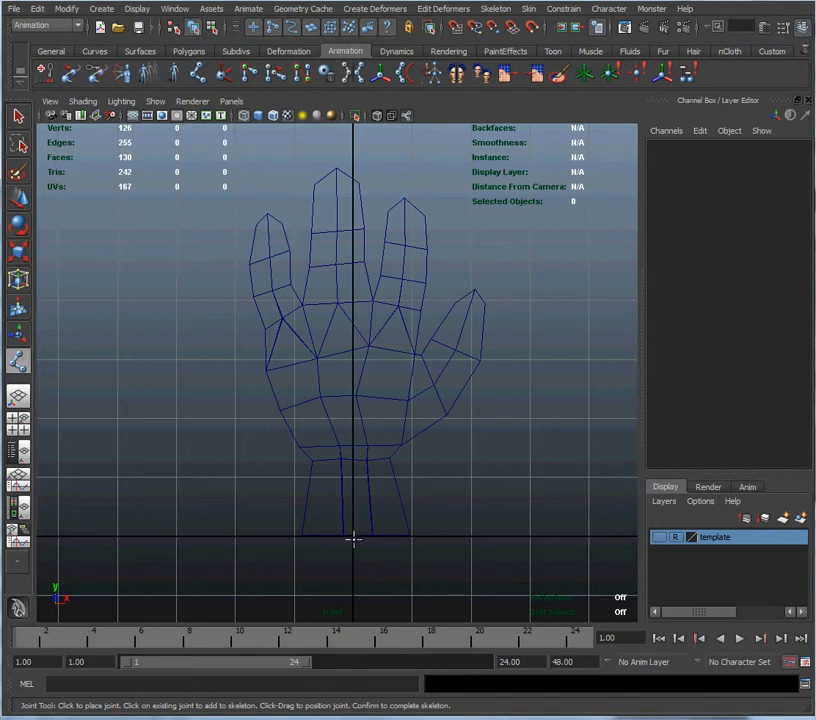
Place joints at forearm base, wrist, palm, middle-finger knuckle and fingertip
click(354, 540)
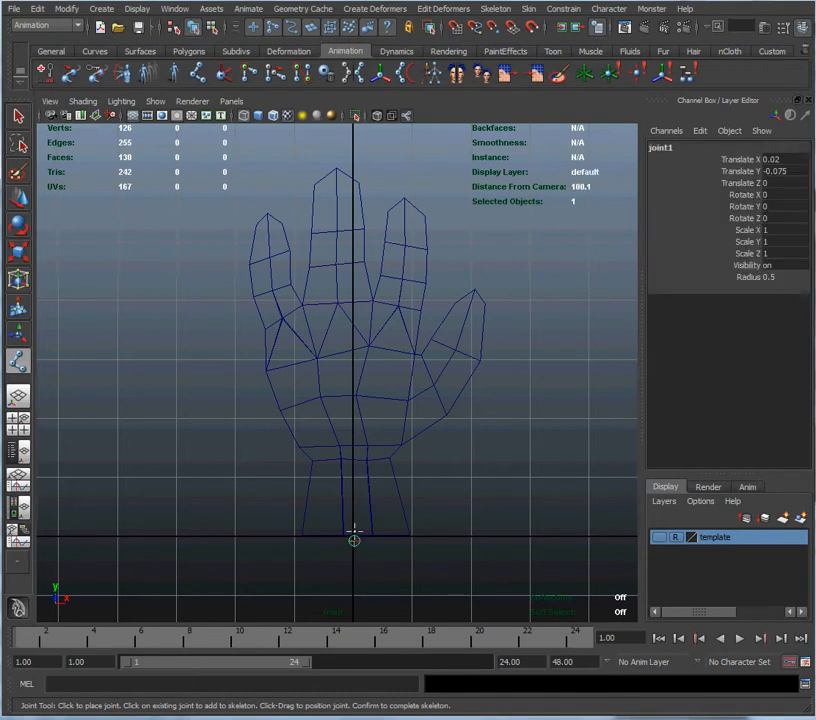
click(351, 452)
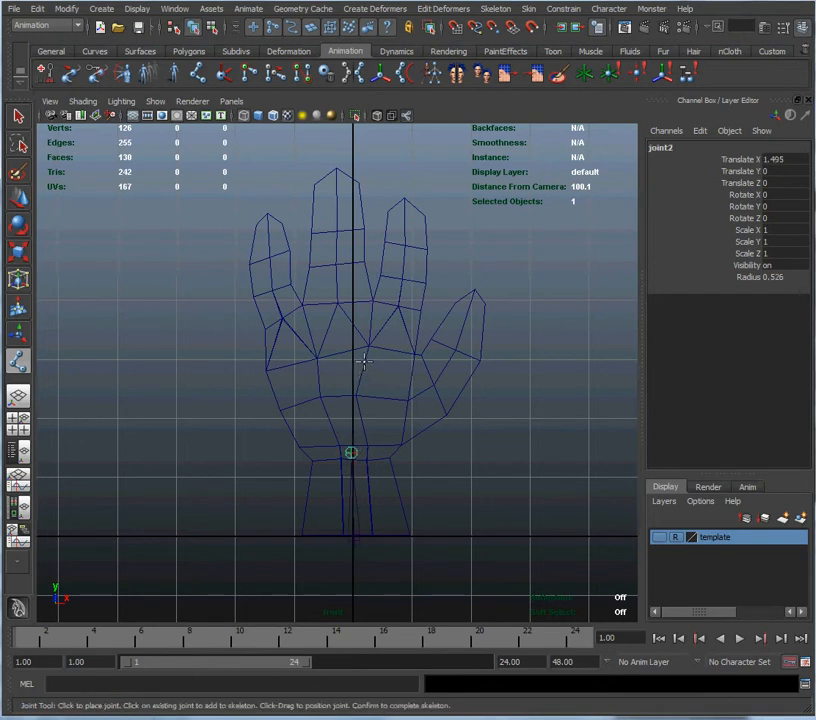
click(358, 368)
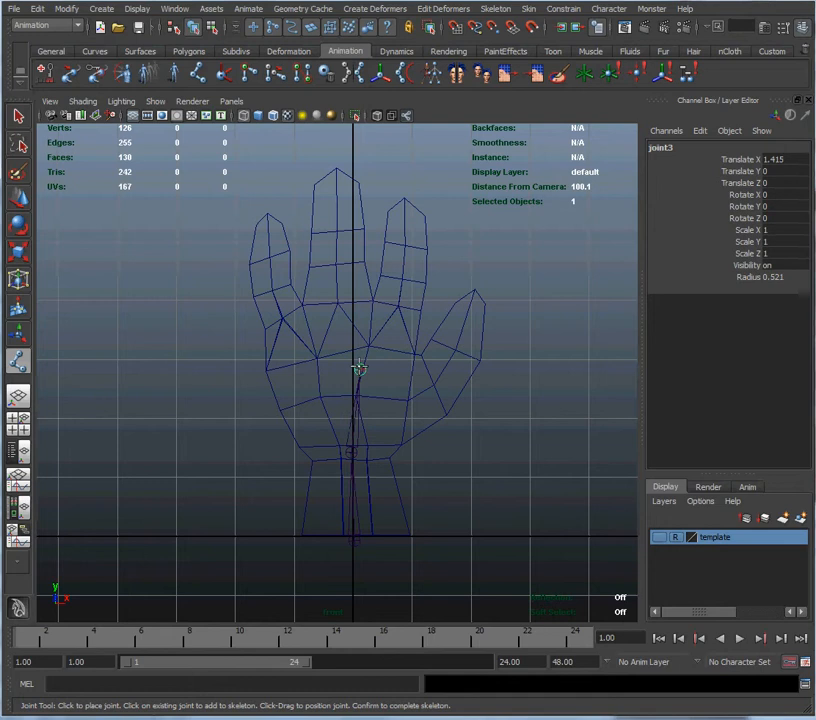
click(342, 333)
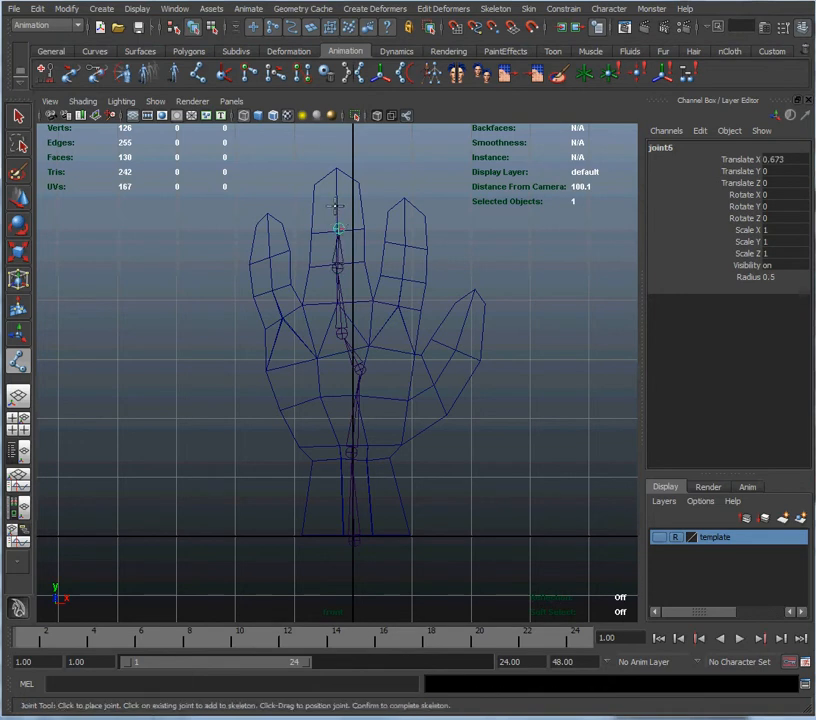
click(332, 168)
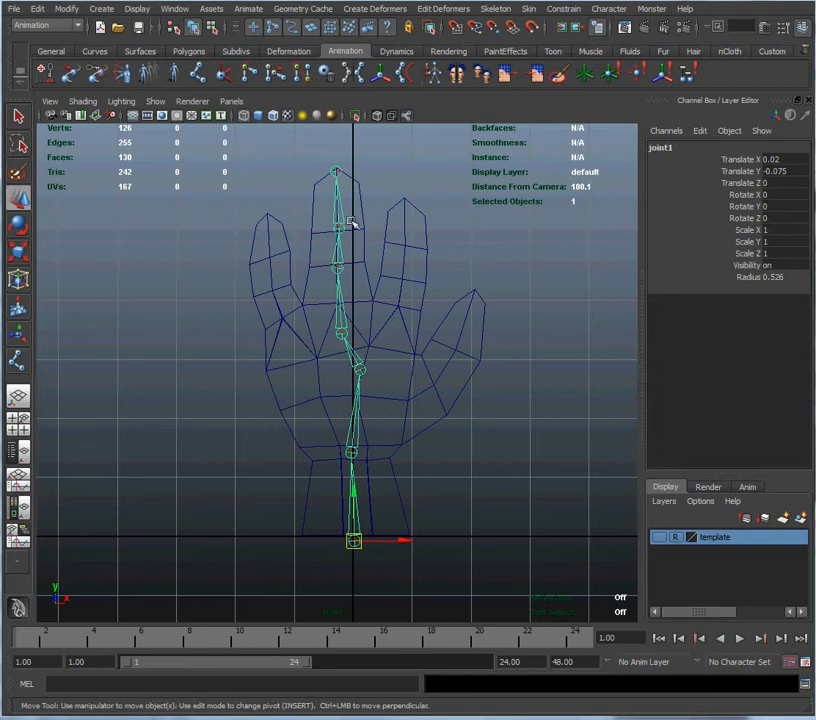
mouse_move(370, 408)
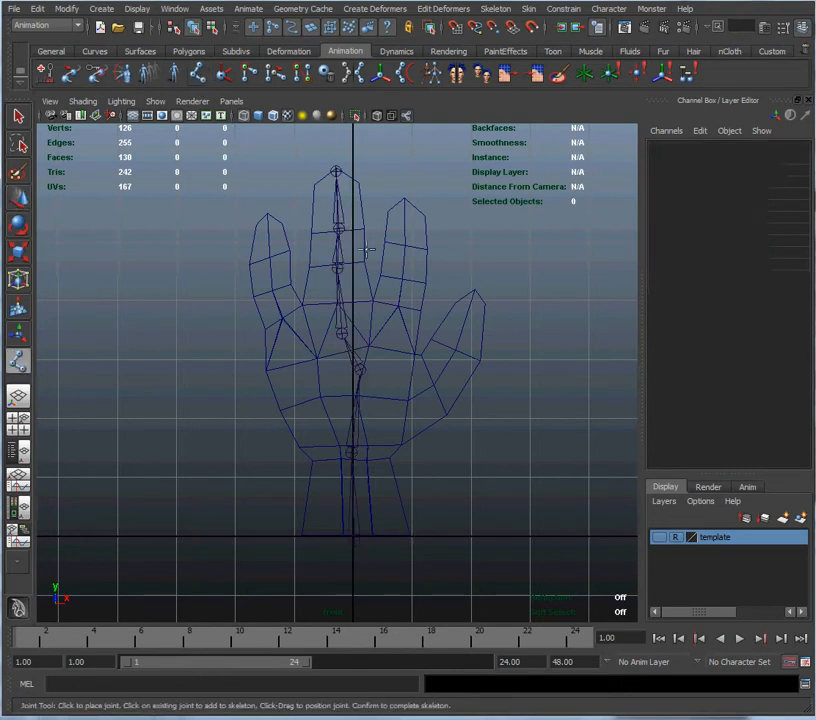
Branch from the palm joint through two knuckles to the second fingertip
click(357, 370)
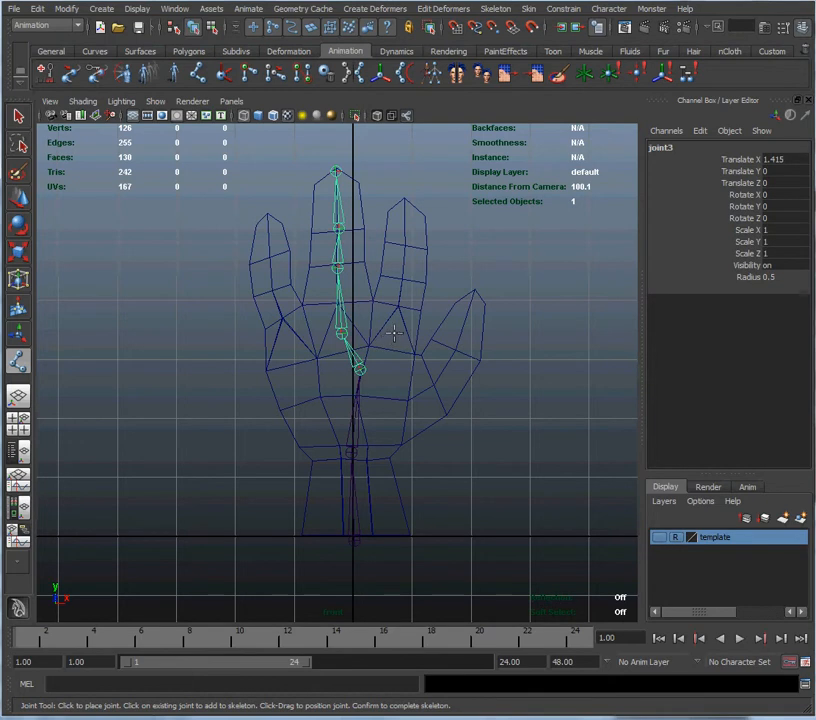
click(394, 334)
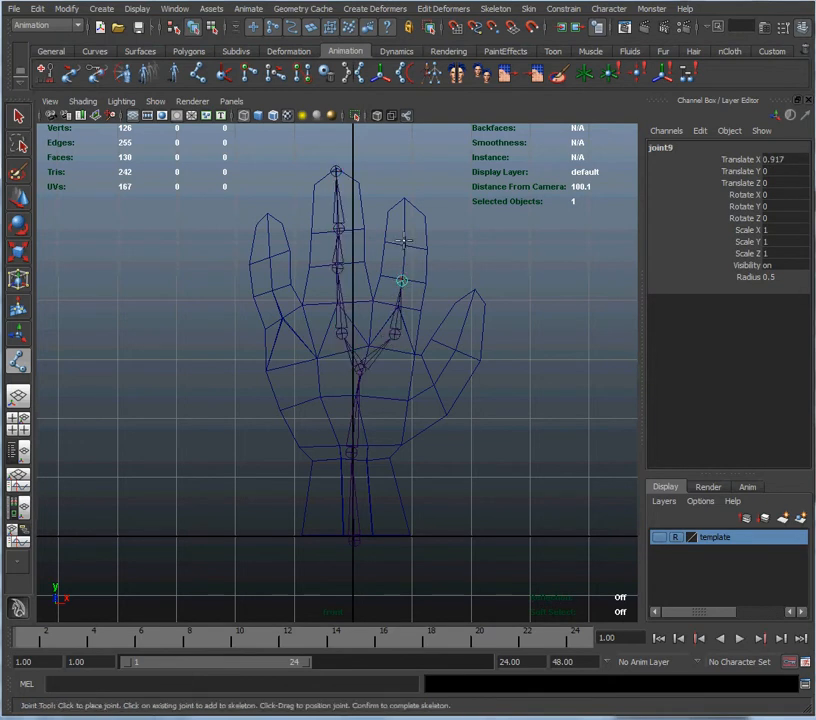
click(406, 249)
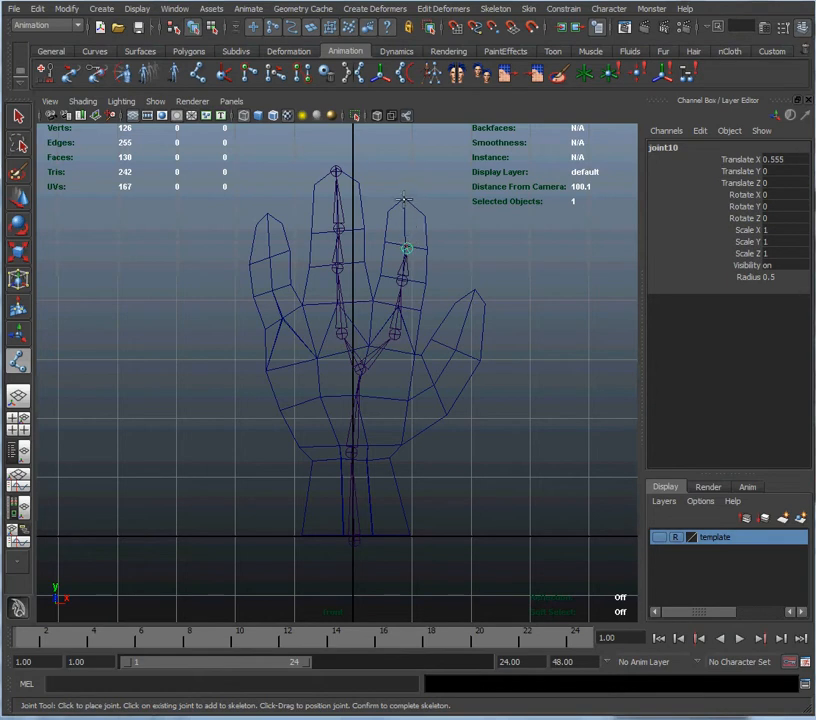
click(401, 207)
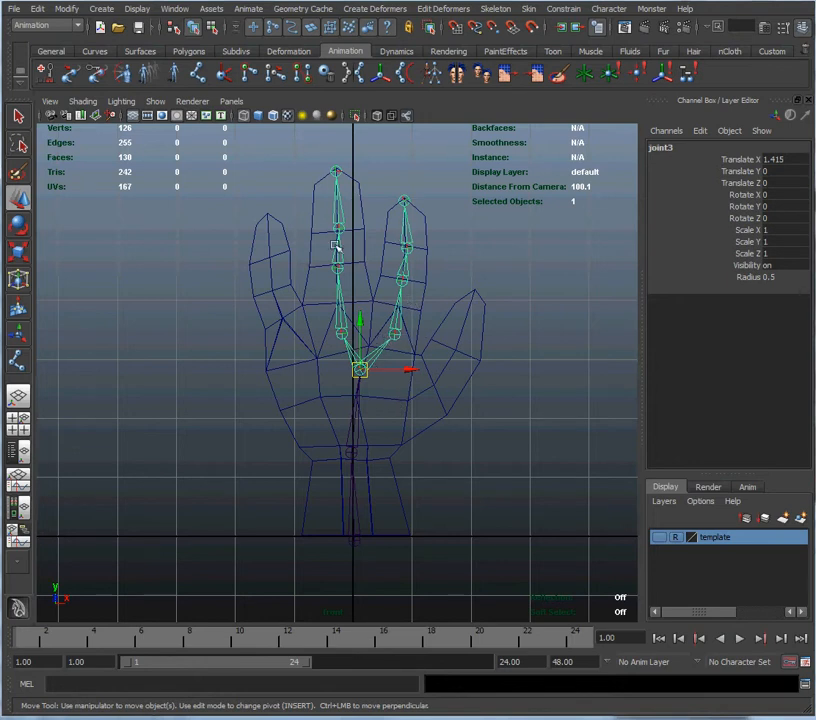
mouse_move(146, 286)
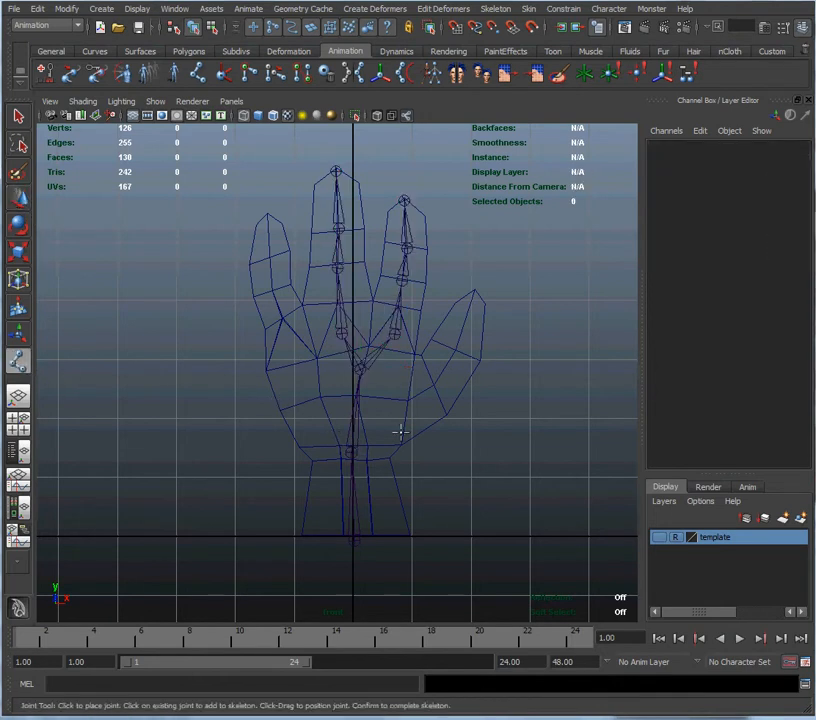
mouse_move(401, 398)
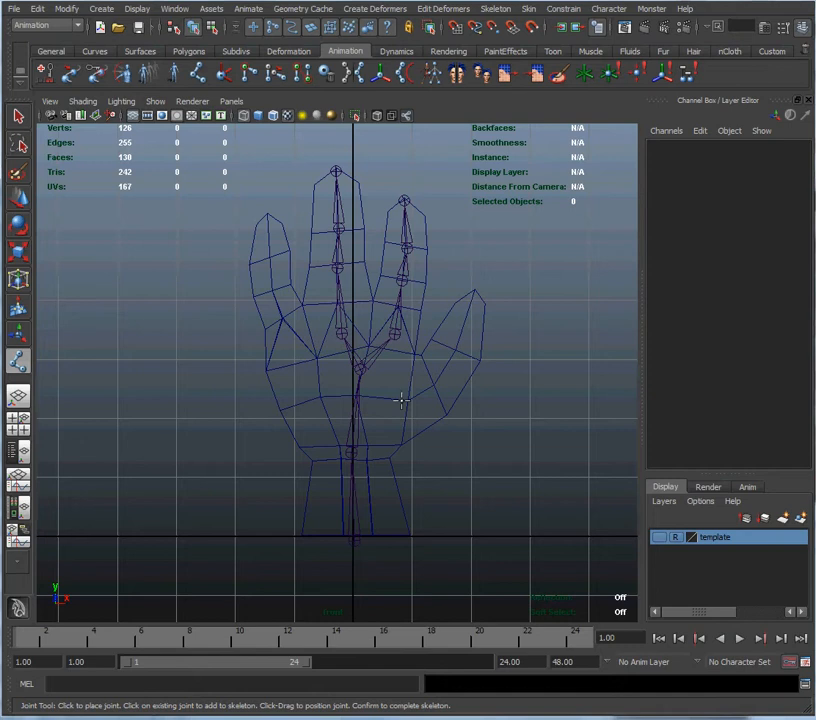
mouse_move(400, 413)
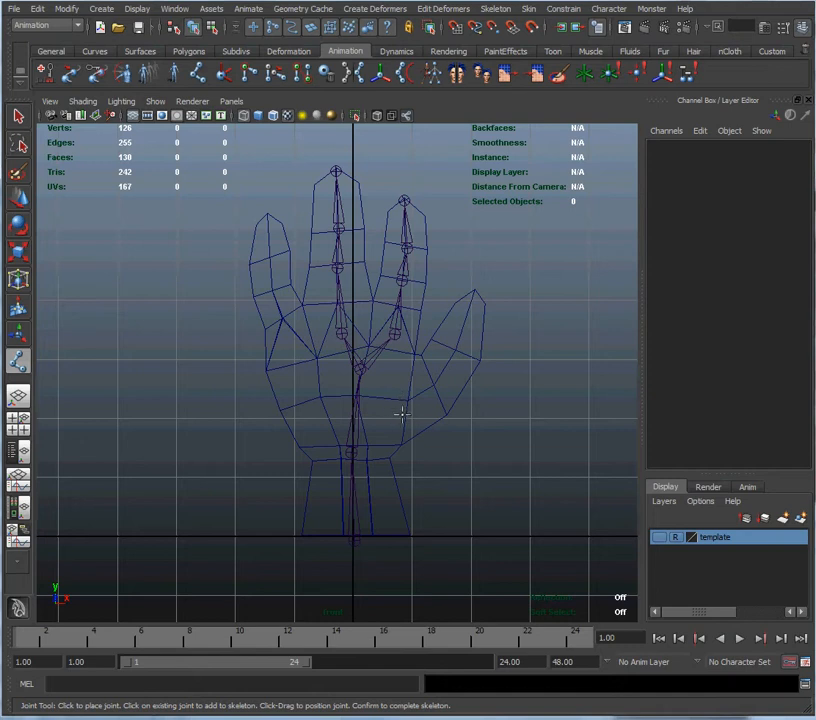
mouse_move(367, 440)
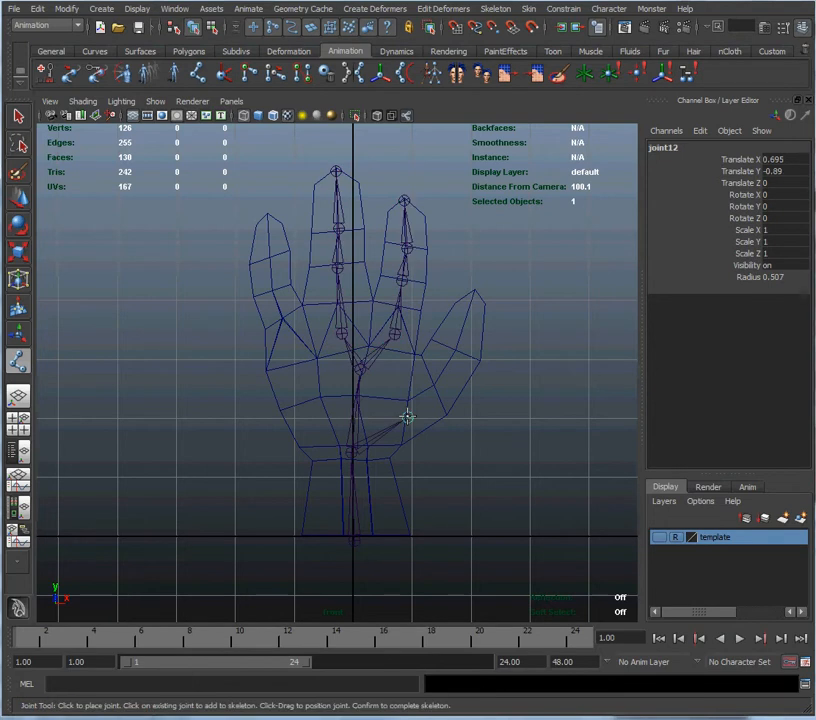
Place a further joint along the thumb from the wrist branch
click(434, 385)
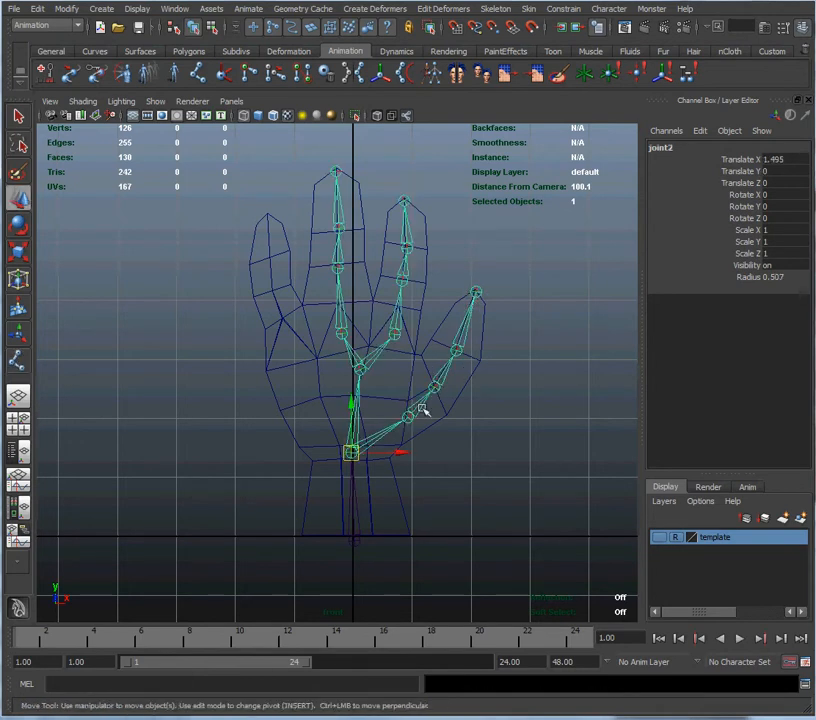
mouse_move(291, 289)
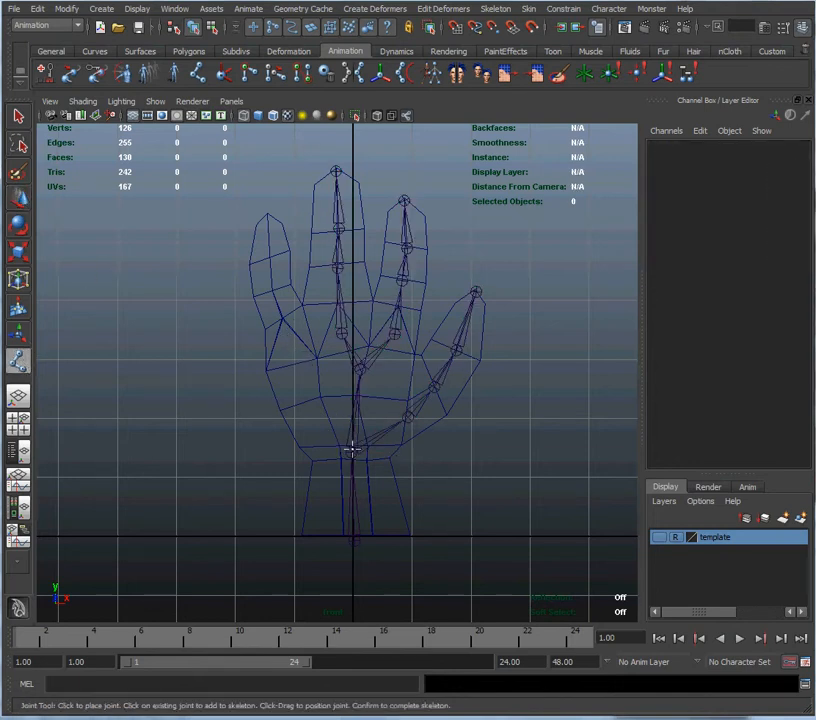
Branch from the palm joint through the little finger's middle joint to its tip
click(352, 450)
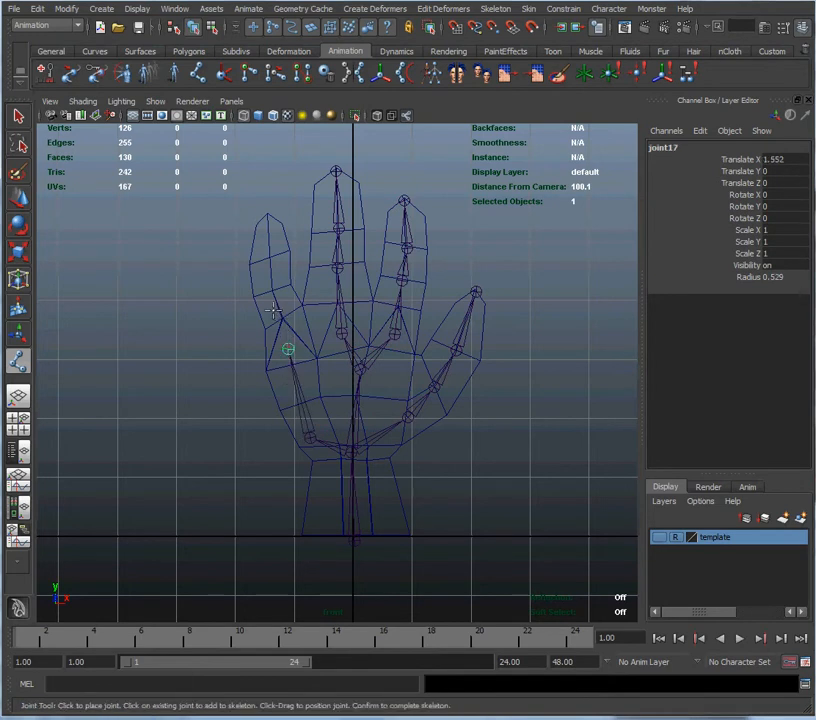
click(275, 296)
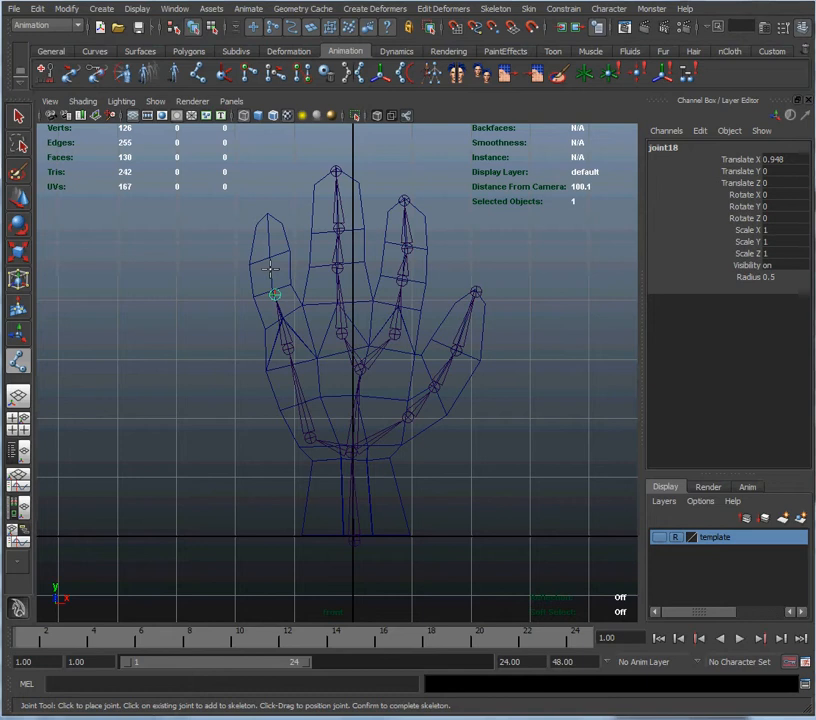
click(268, 213)
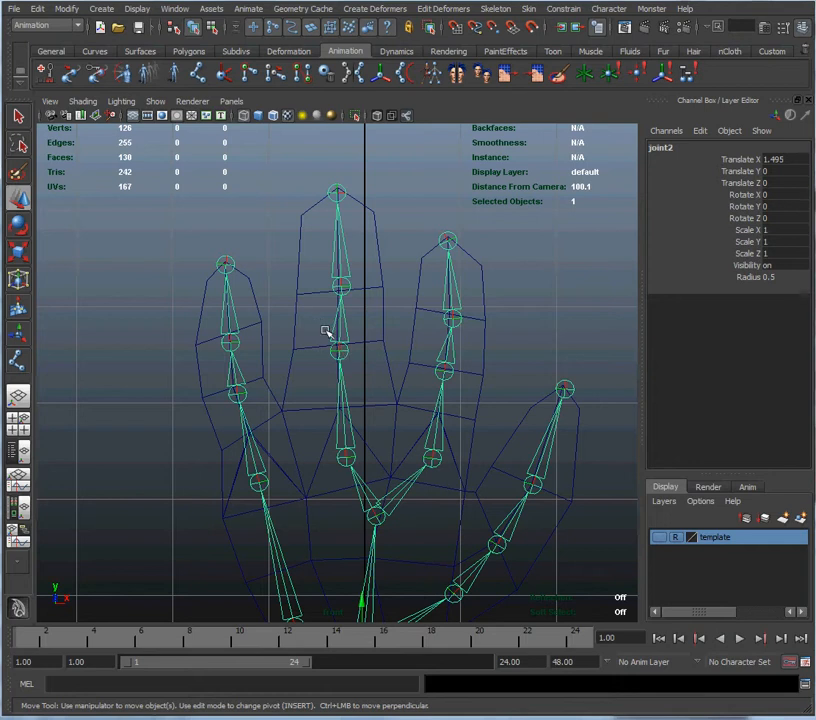
mouse_move(333, 340)
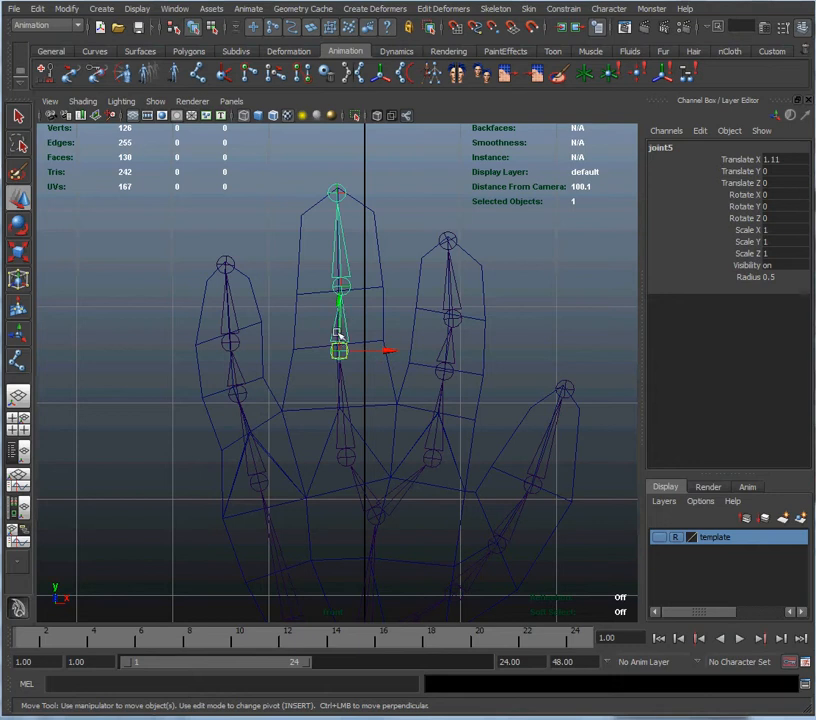
Drag the middle-finger joint until it sits centred inside its finger
drag(340, 350, 255, 350)
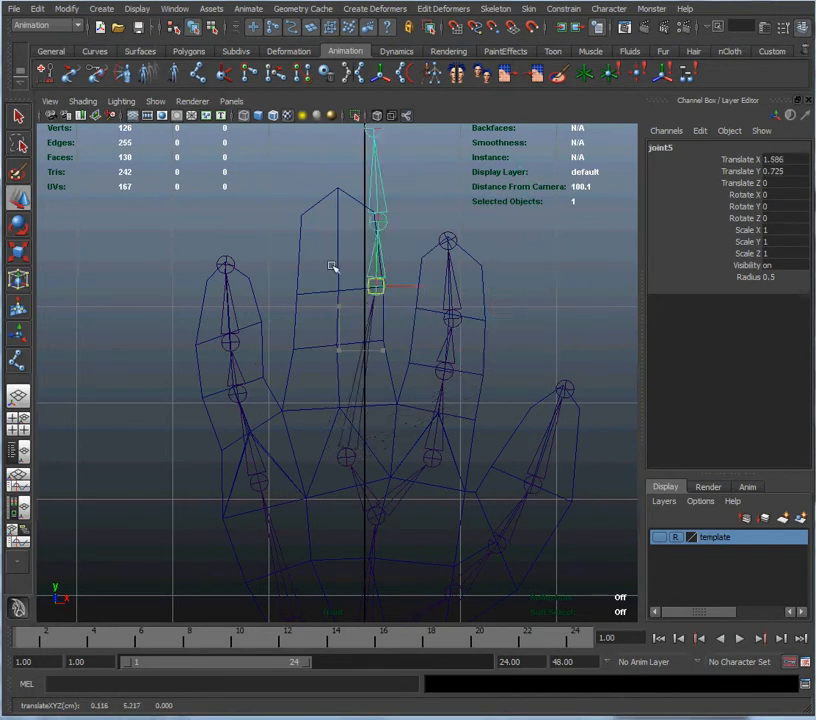
drag(374, 287, 393, 264)
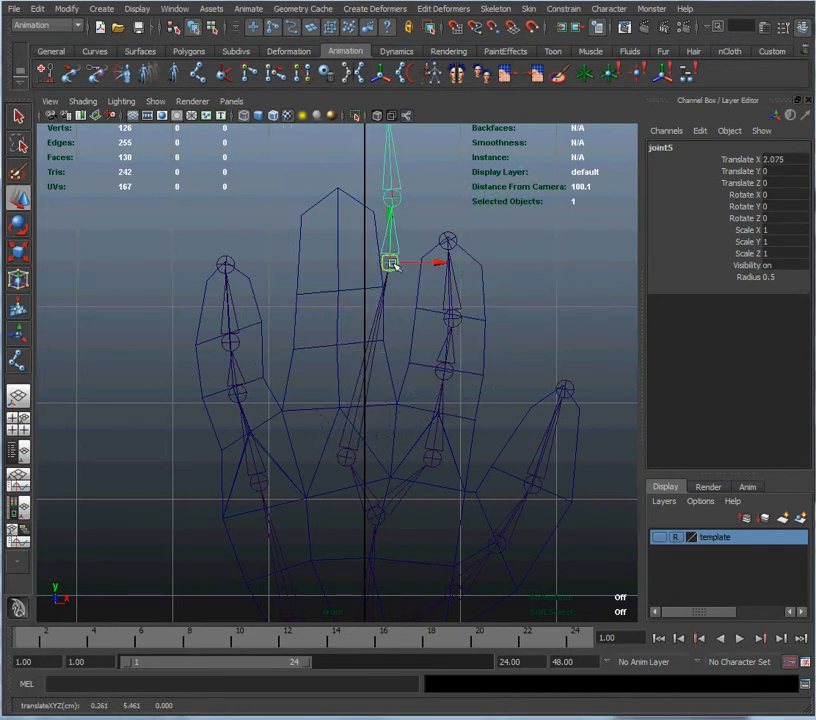
drag(390, 262, 336, 350)
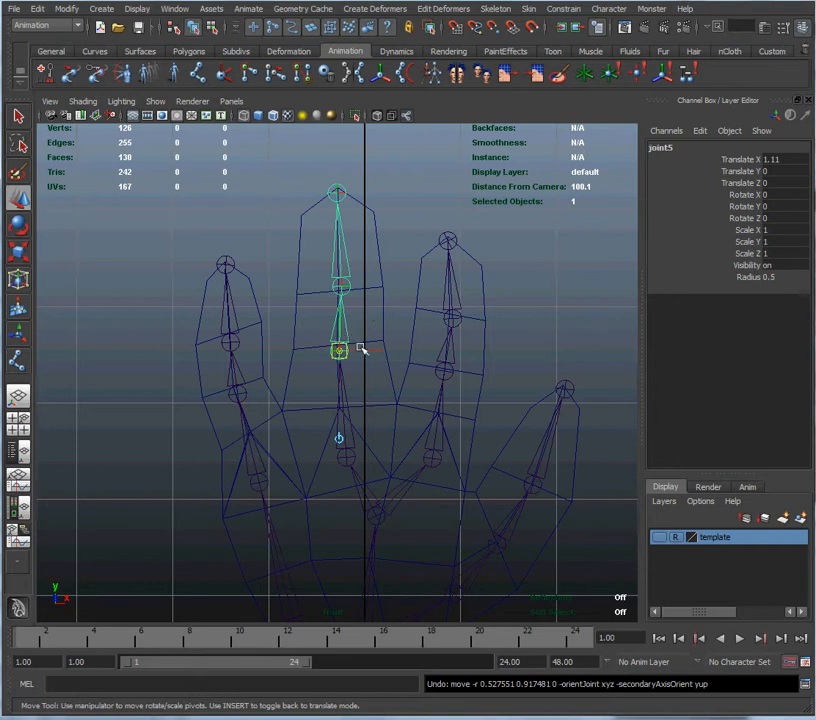
drag(340, 350, 353, 348)
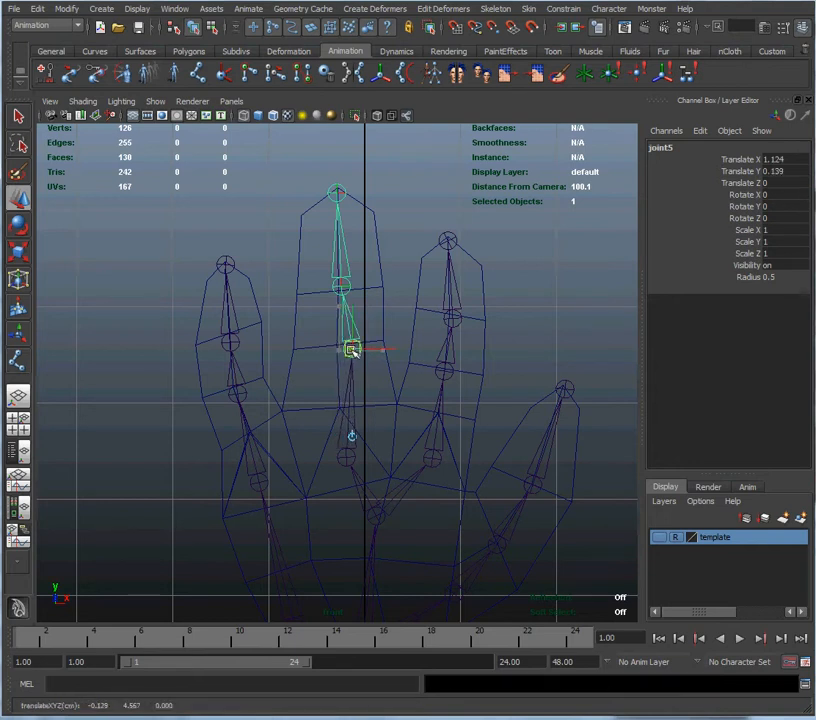
drag(355, 348, 345, 348)
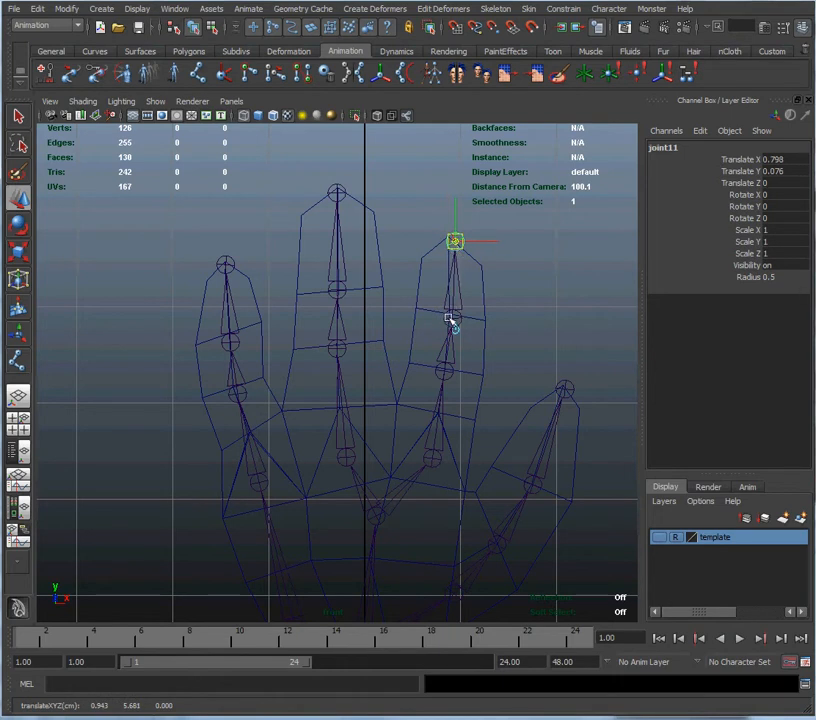
Move the little-finger base joint and a thumb joint inside their digits
click(453, 320)
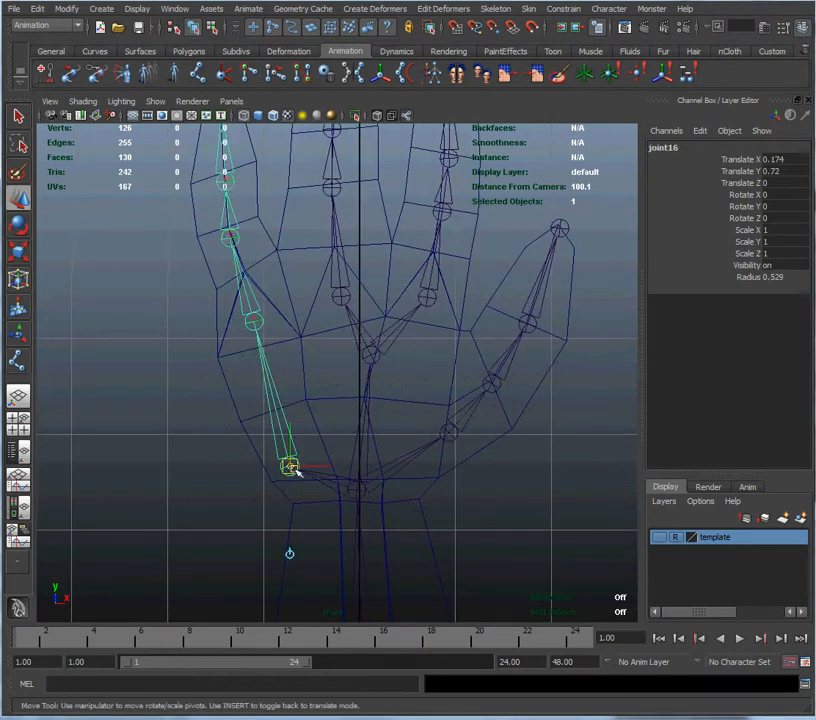
drag(290, 468, 290, 460)
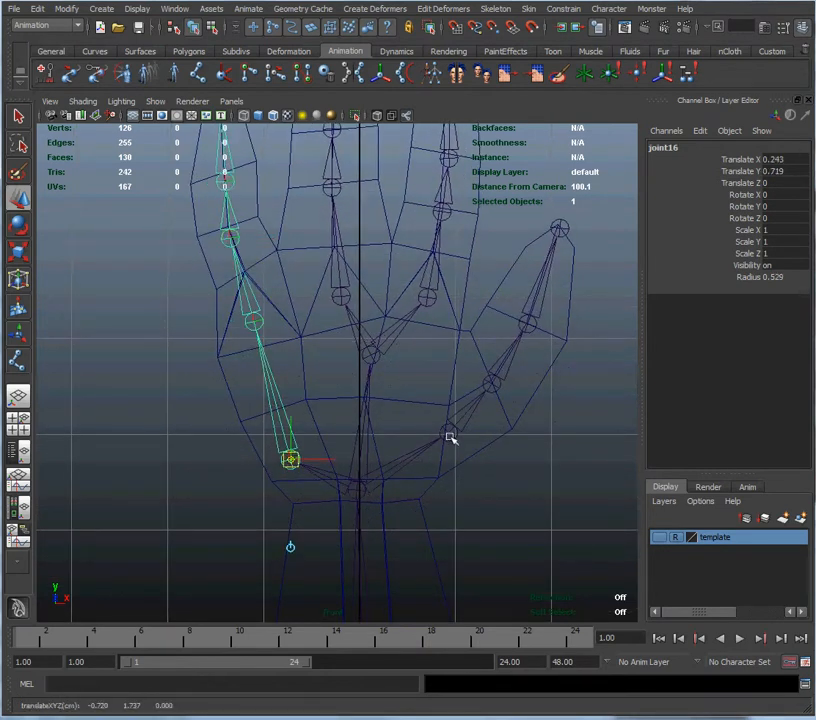
click(446, 430)
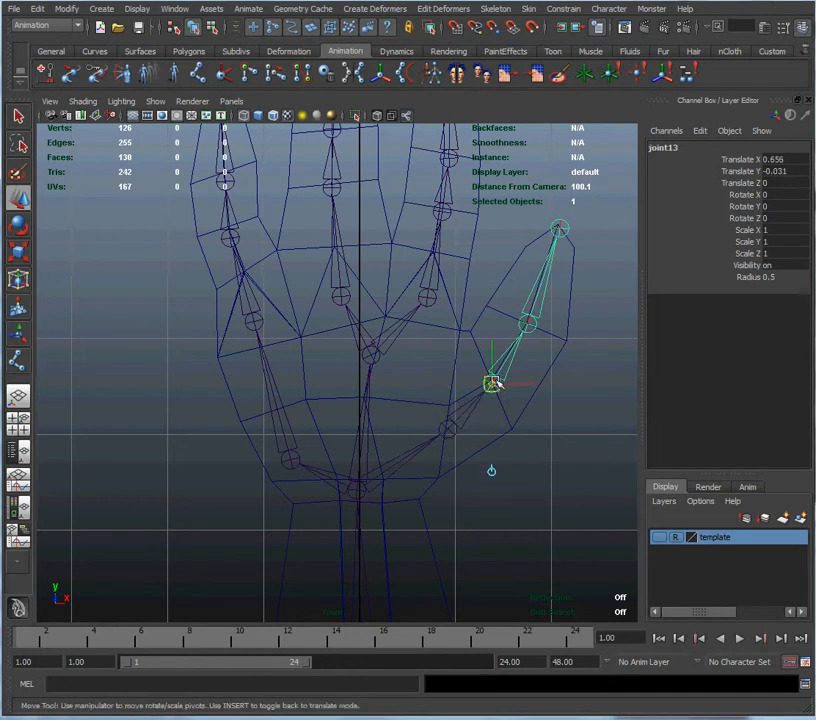
drag(490, 383, 500, 383)
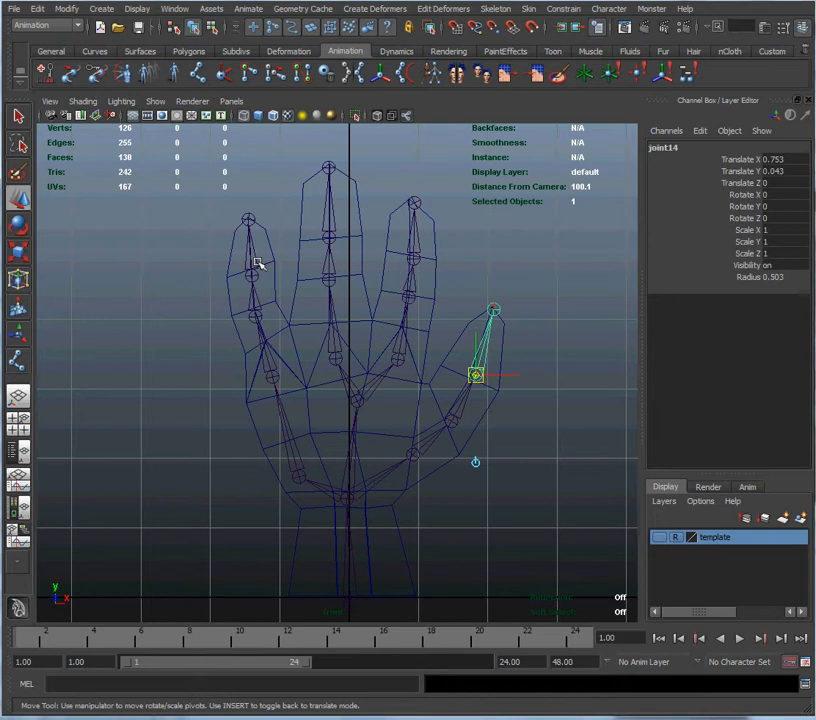
mouse_move(216, 291)
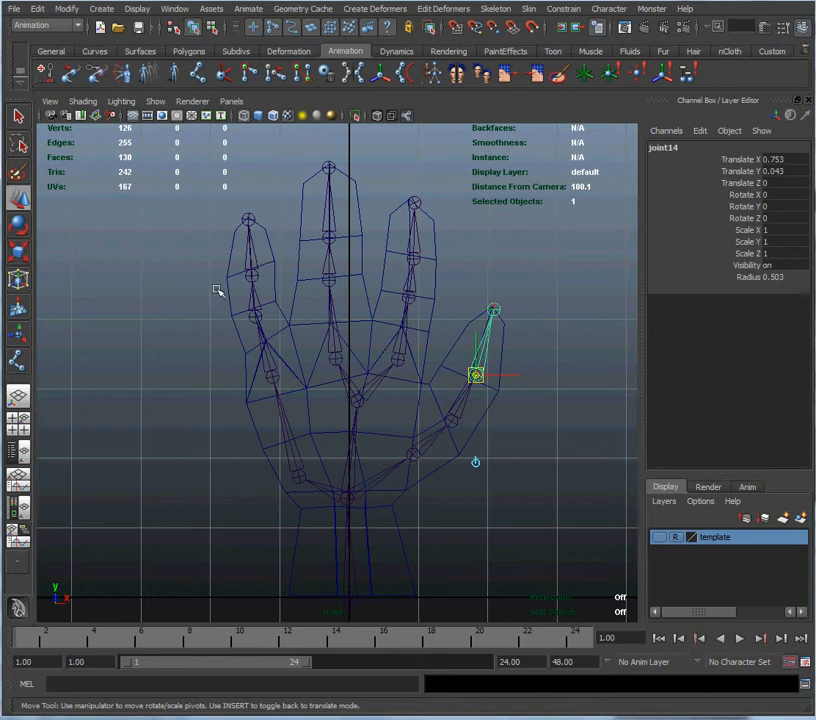
mouse_move(366, 242)
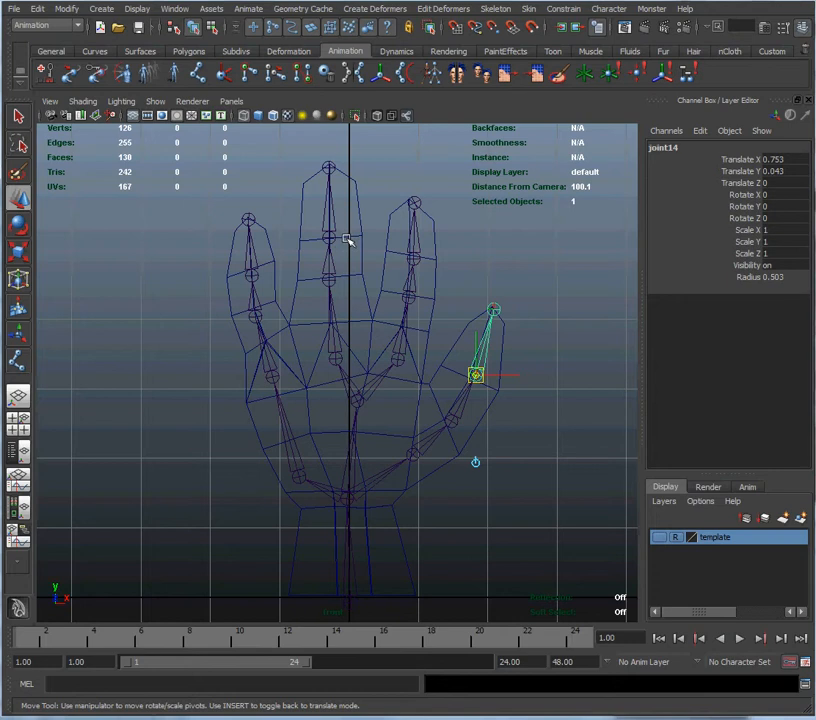
mouse_move(338, 231)
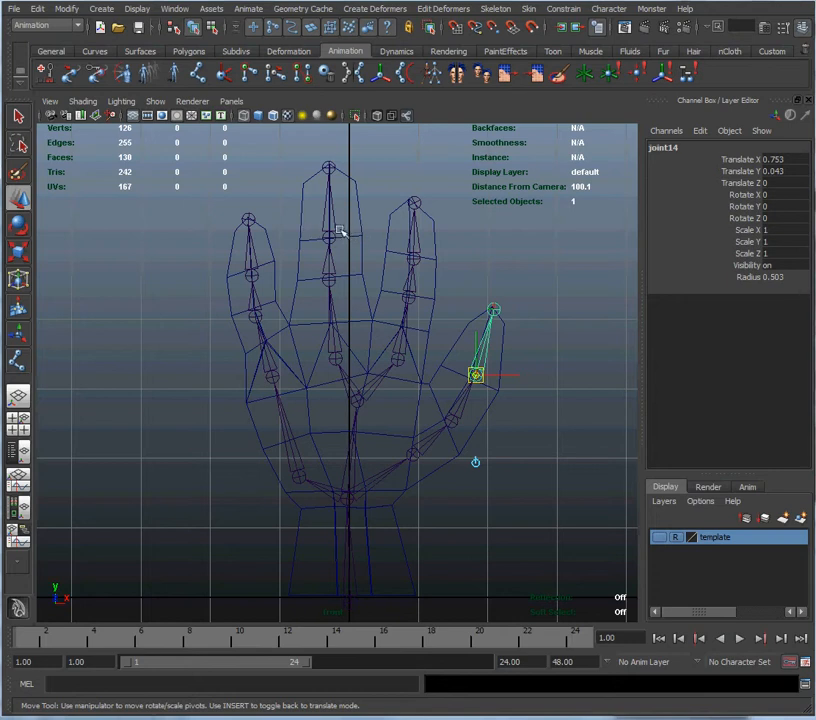
mouse_move(107, 214)
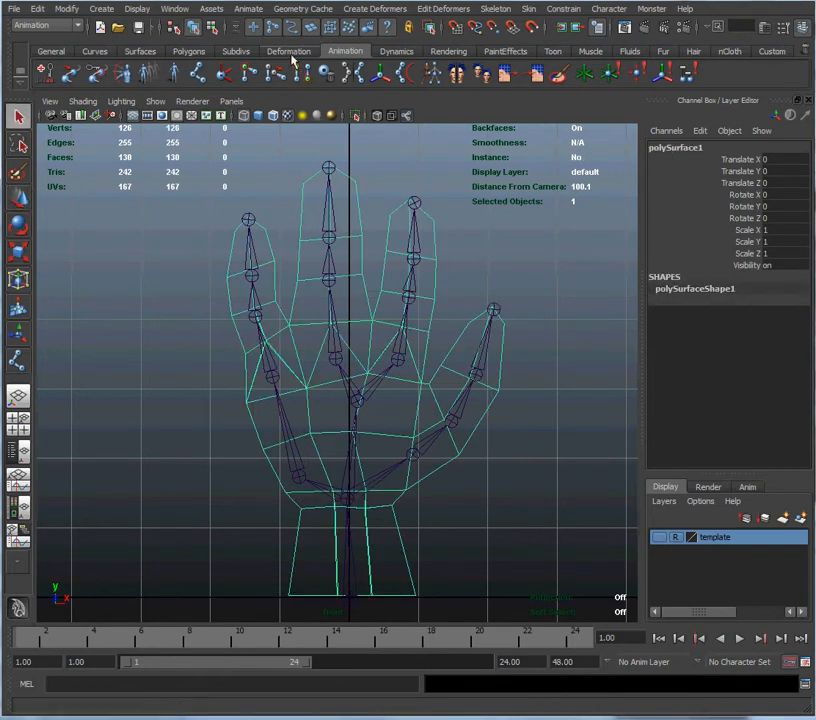
Load the Polygons shelf and orbit to inspect the new knuckle edge loops
click(190, 50)
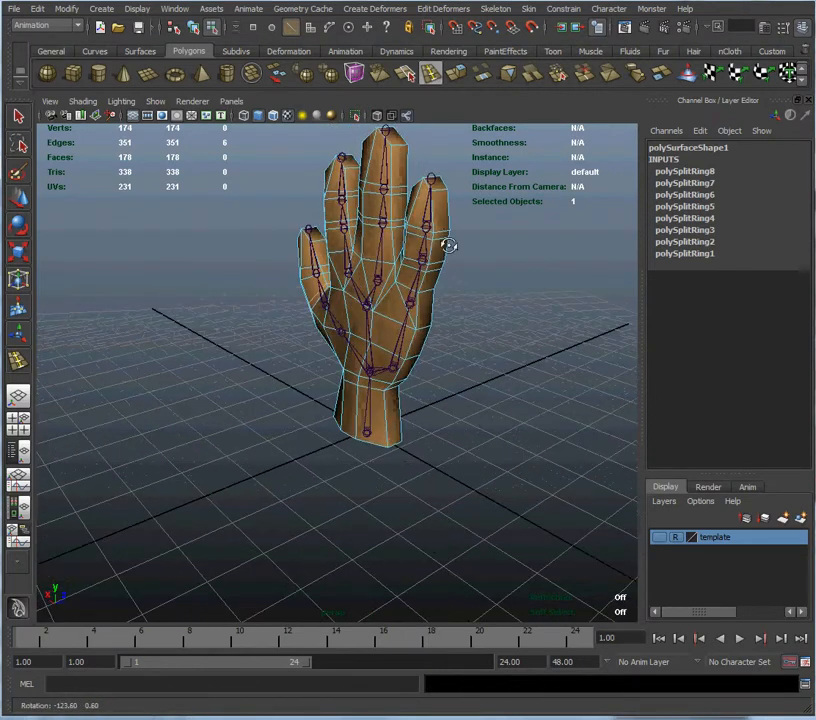
drag(450, 246, 255, 260)
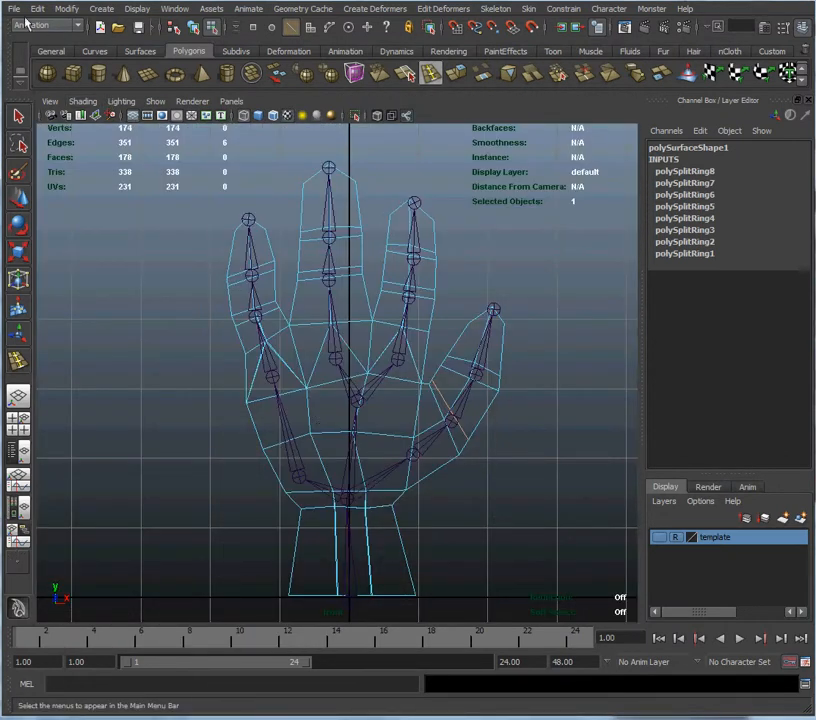
Save Scene As hand5.mb, replacing the existing file
click(11, 10)
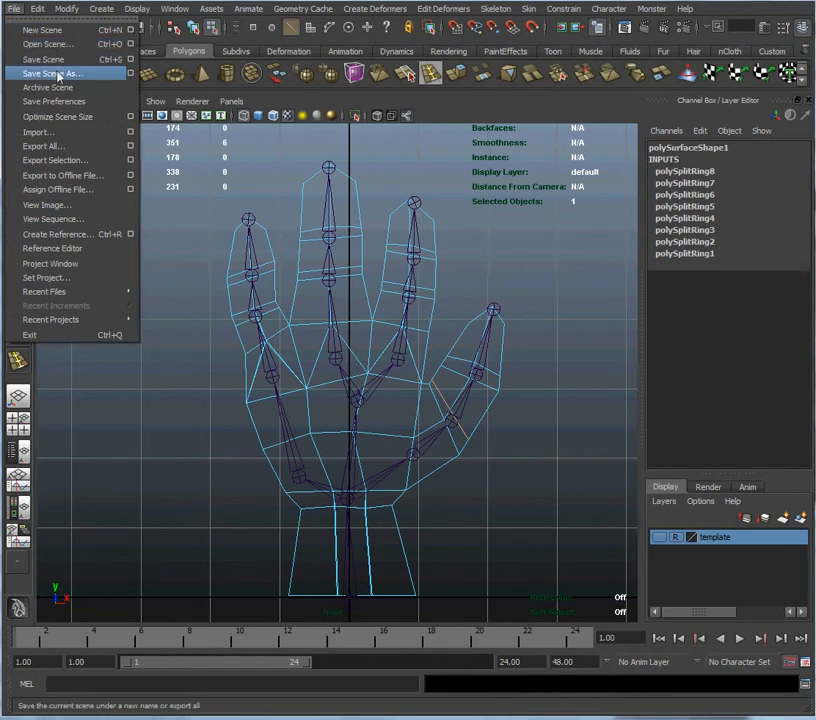
click(52, 73)
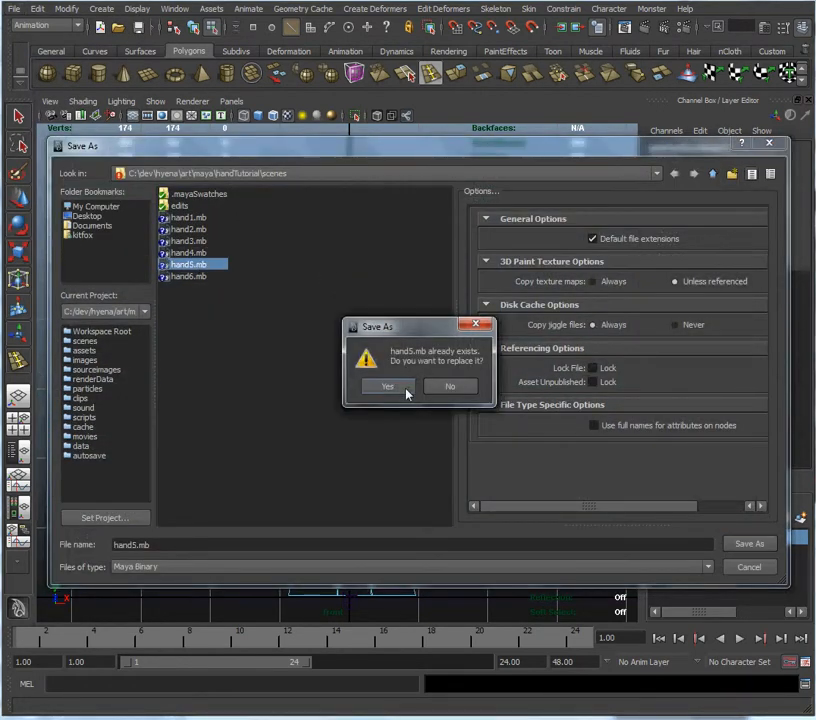
click(387, 386)
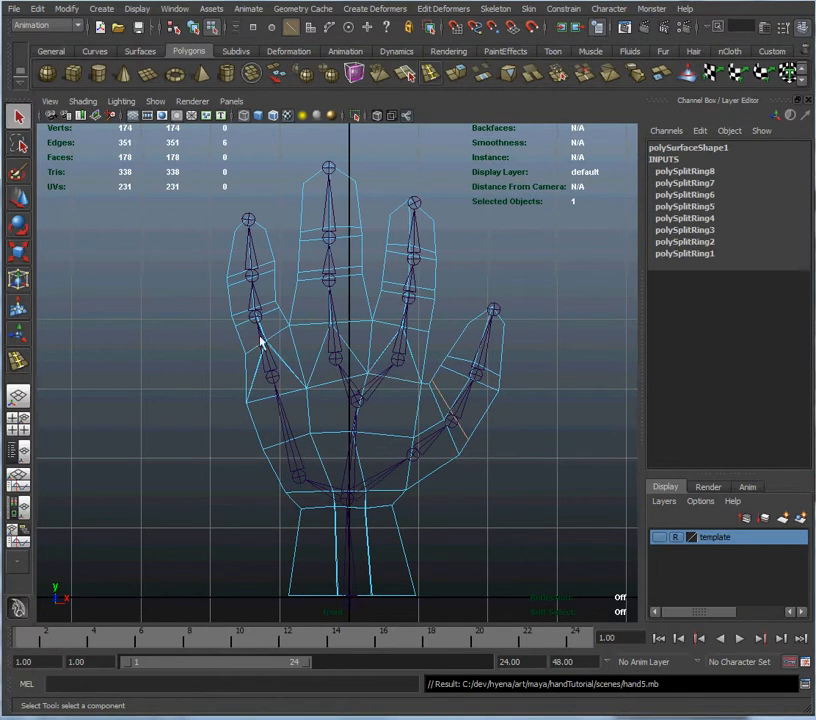
mouse_move(315, 338)
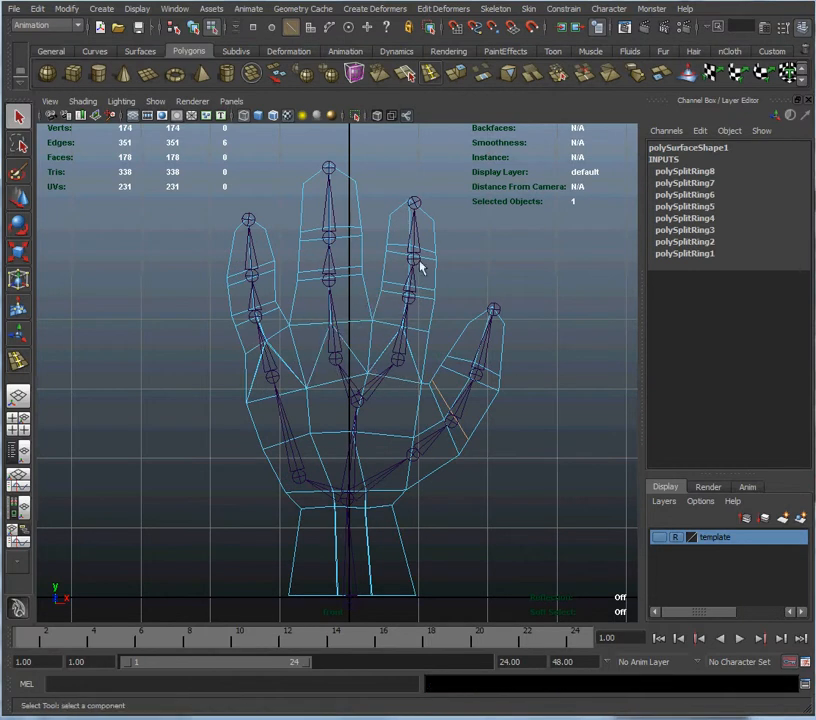
mouse_move(415, 273)
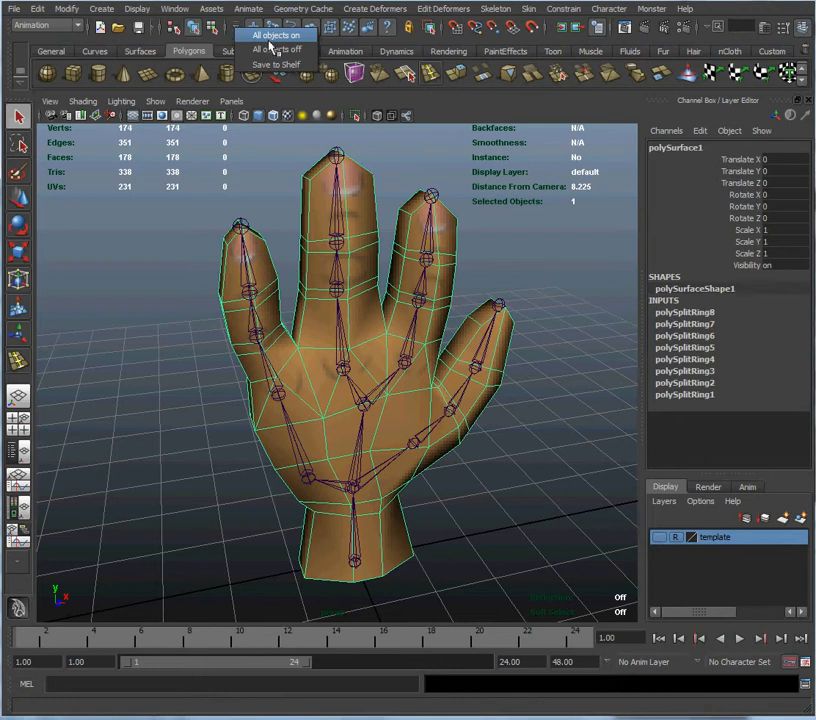
Restore the selection mask, then Shift-select joint4, joint5 and joint6 in the Hypergraph
click(276, 35)
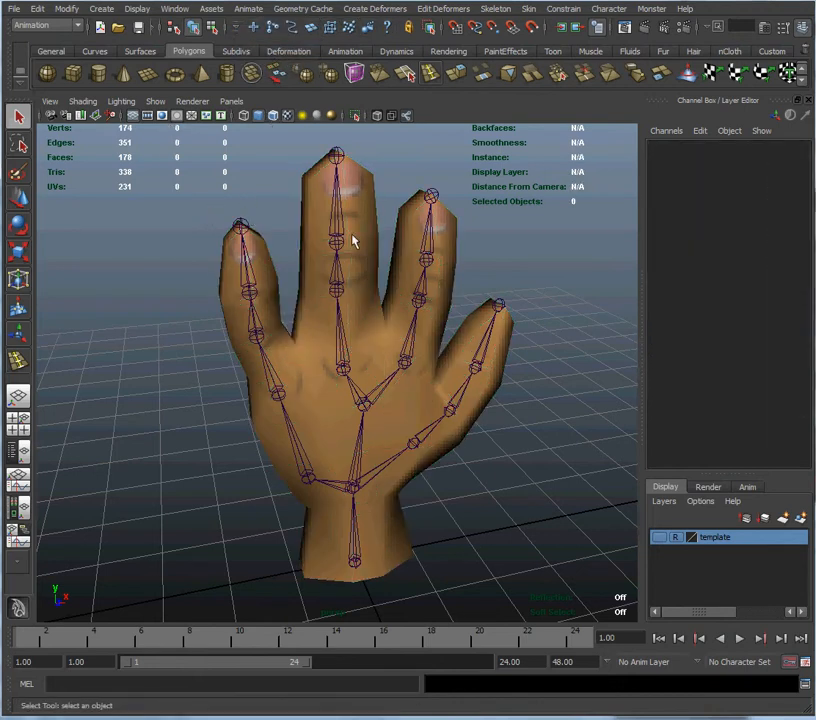
mouse_move(352, 169)
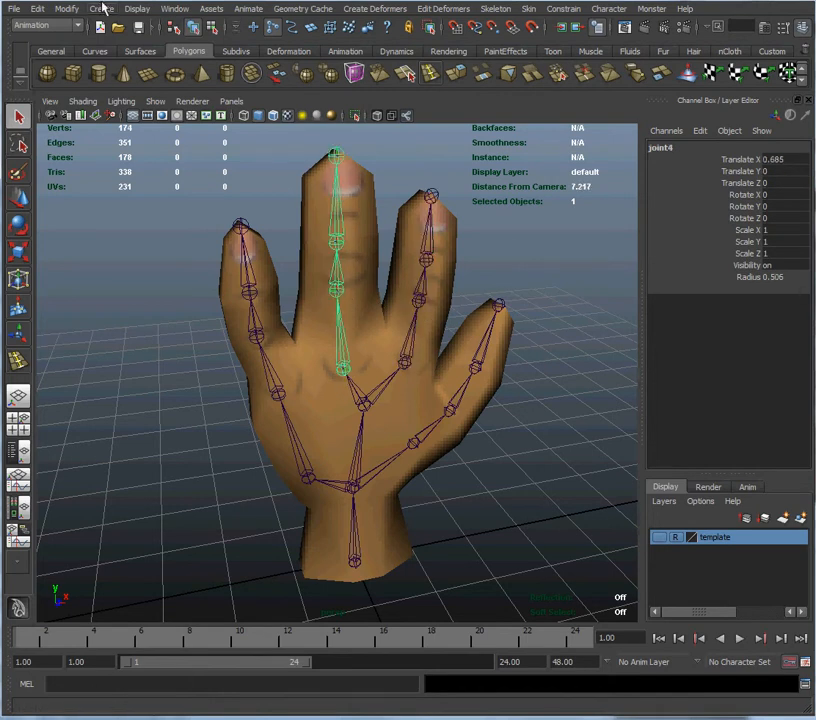
click(180, 7)
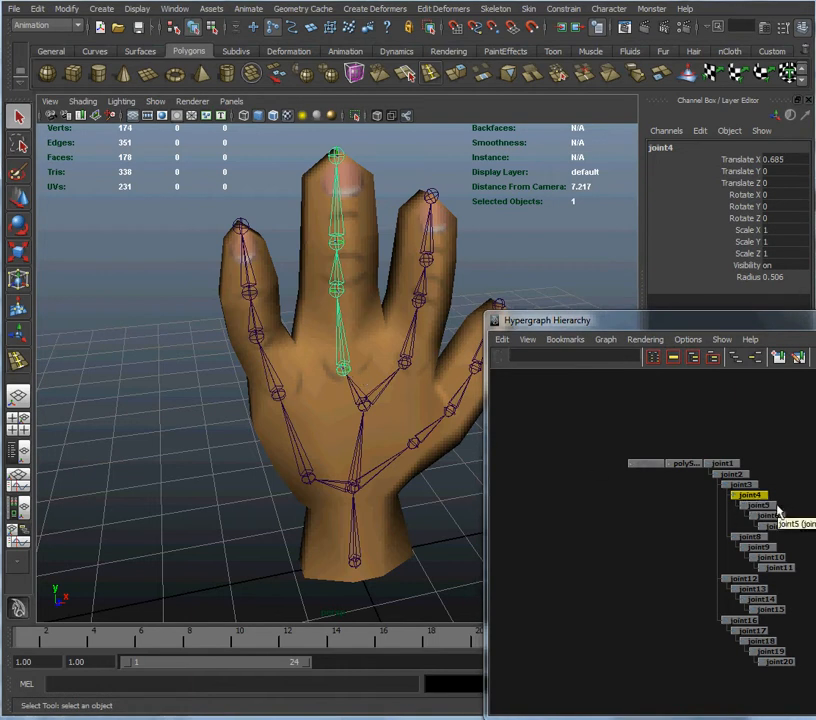
click(750, 506)
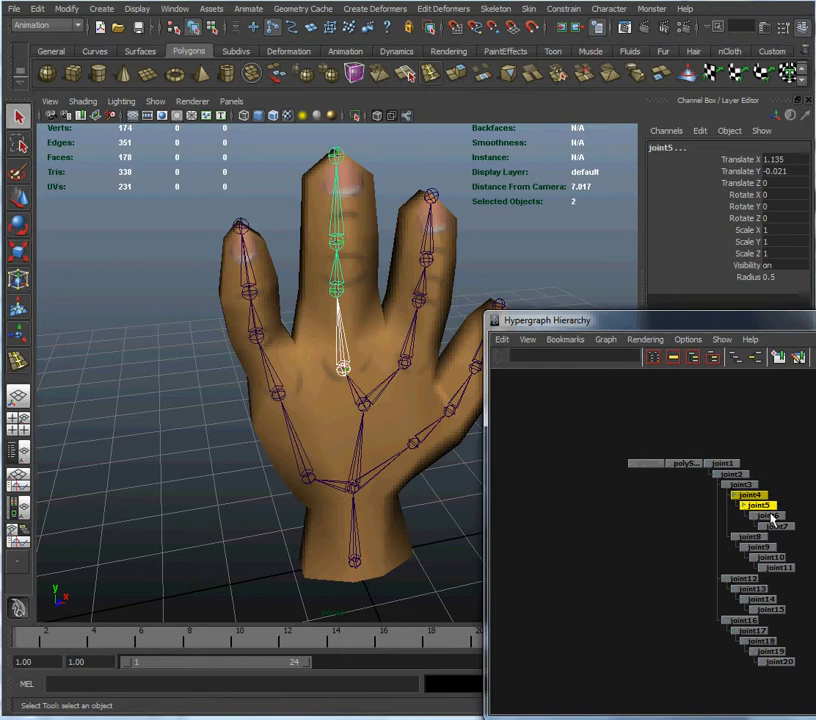
click(761, 517)
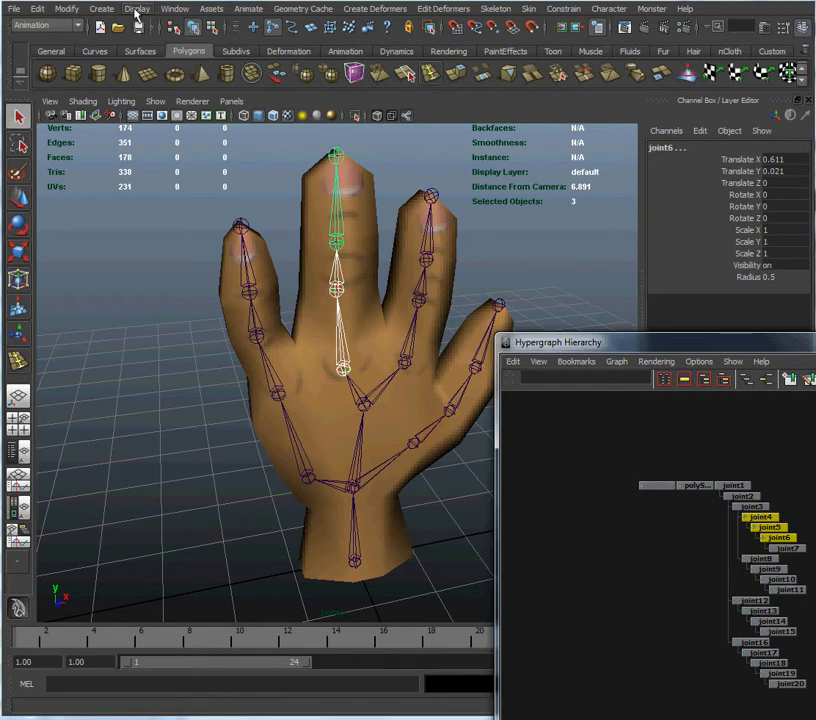
Display local rotation axes on the selected middle-finger joints and orbit to inspect them
click(142, 8)
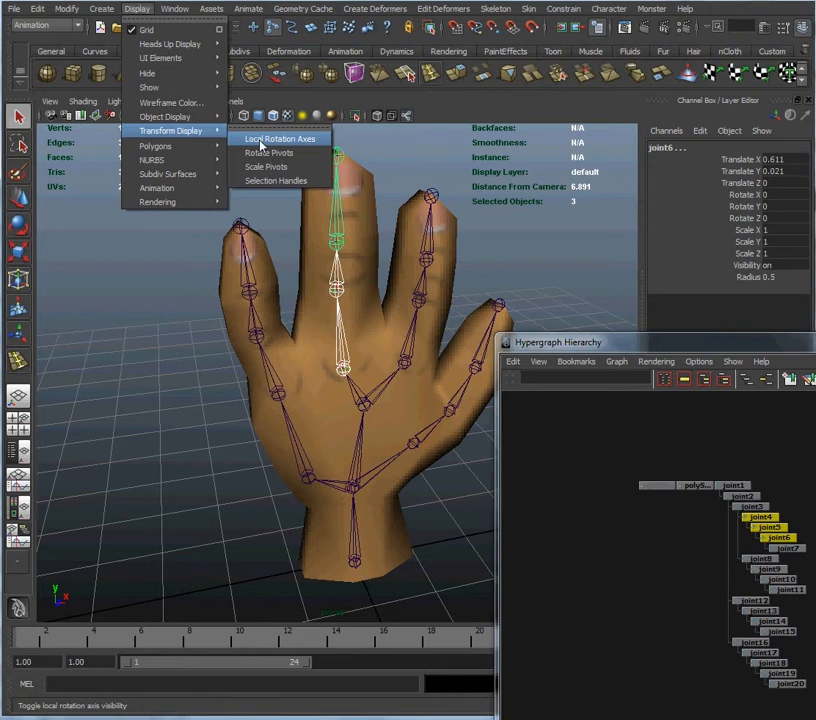
click(284, 139)
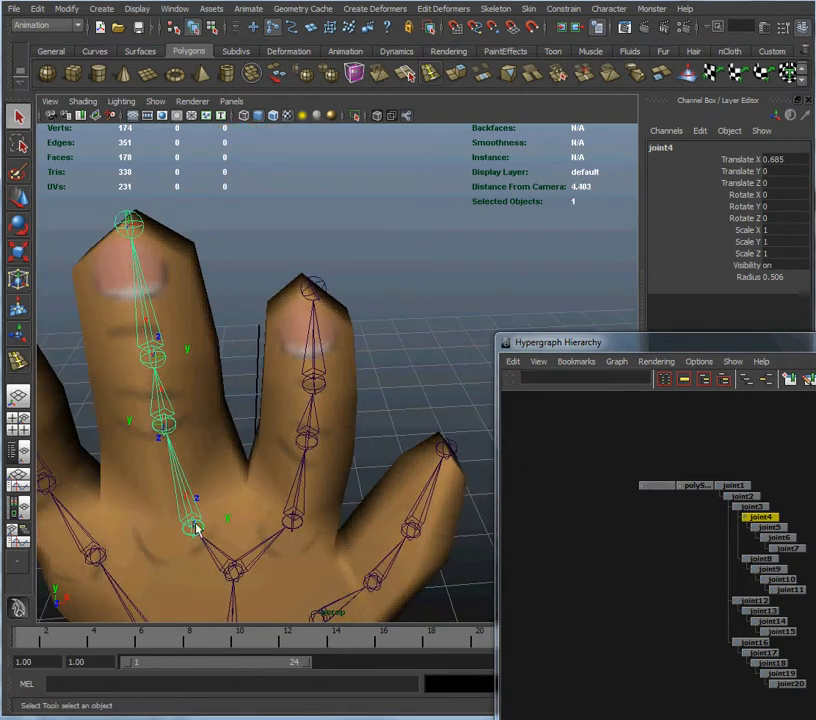
mouse_move(278, 508)
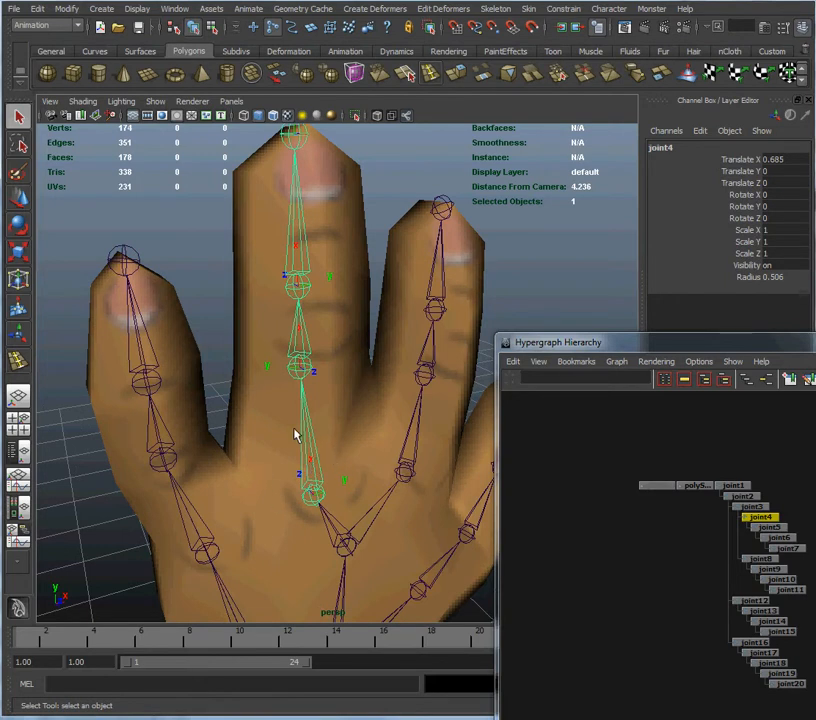
mouse_move(343, 498)
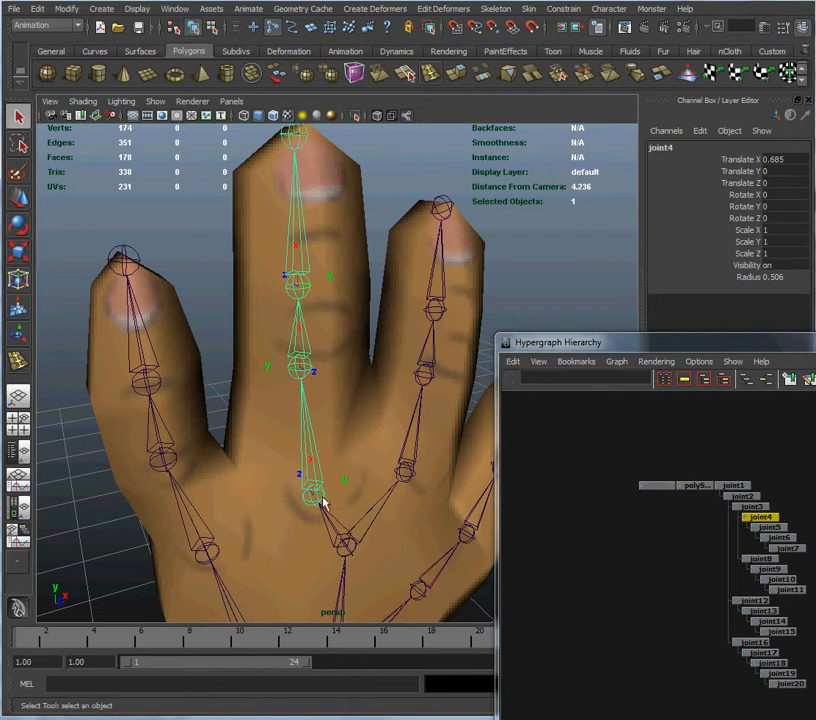
mouse_move(344, 454)
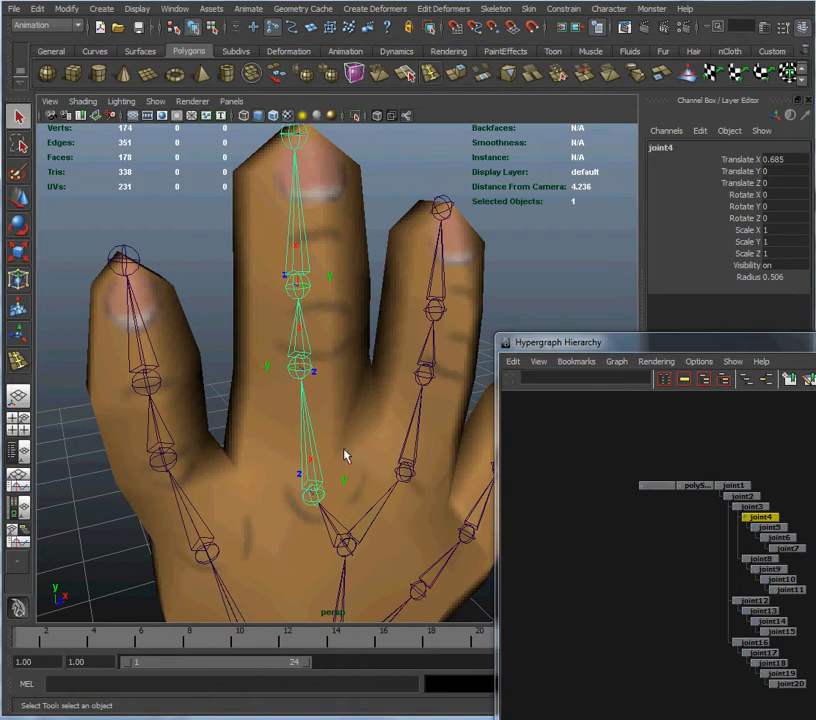
mouse_move(302, 364)
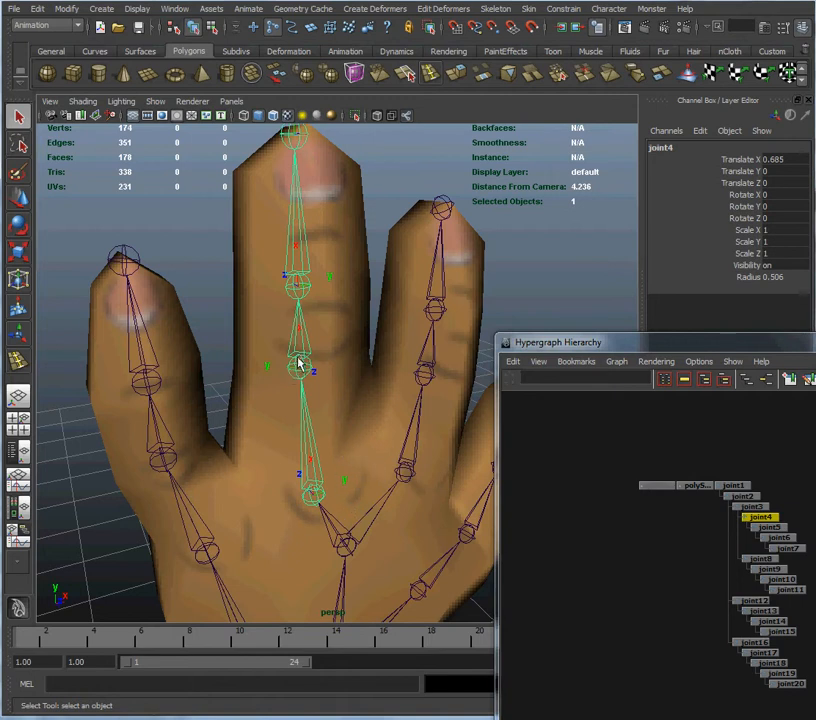
drag(300, 365, 258, 410)
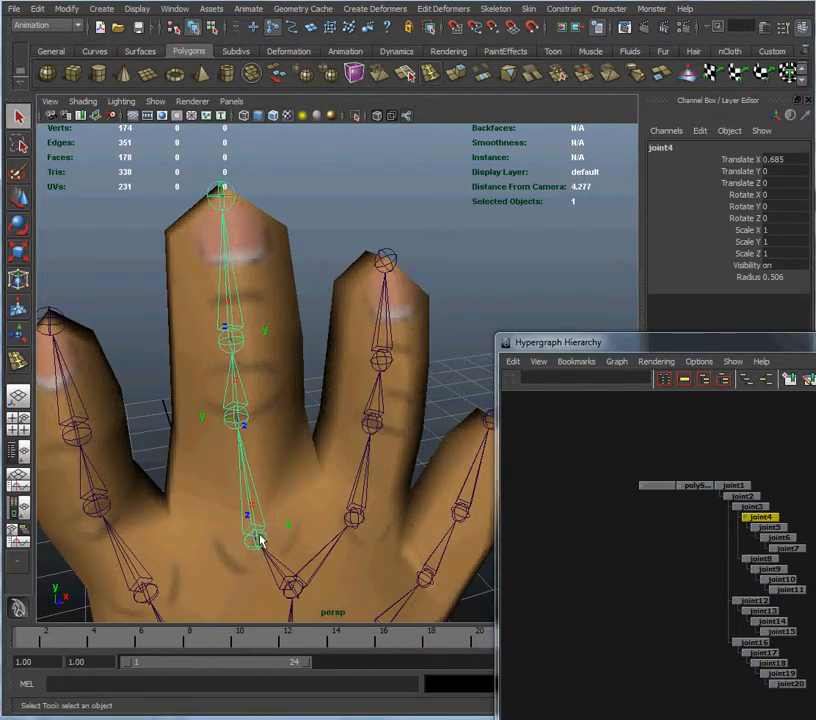
mouse_move(240, 423)
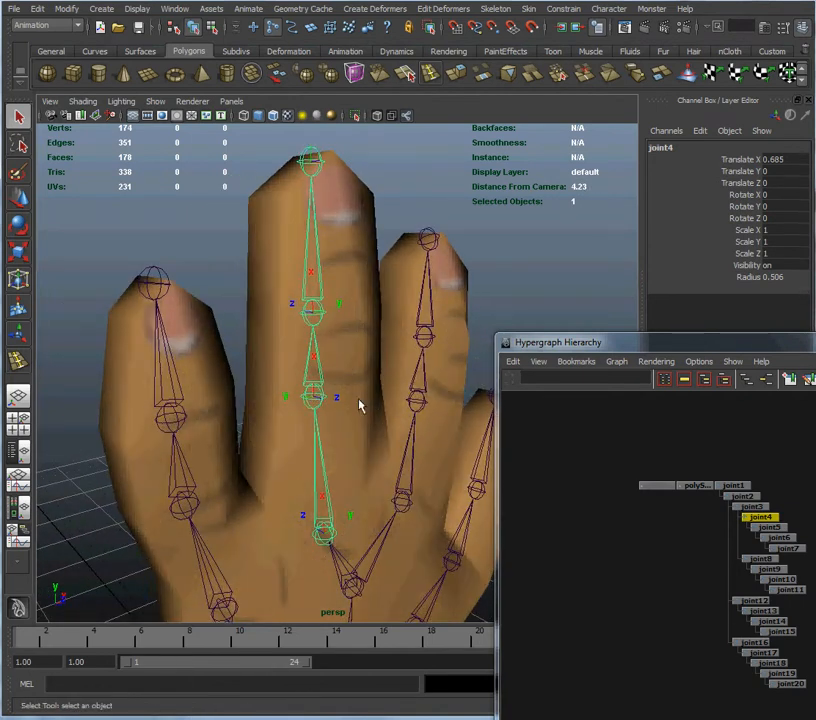
Test-bend the middle finger by middle-dragging its Rotate Y channel, then undo
drag(360, 405, 228, 395)
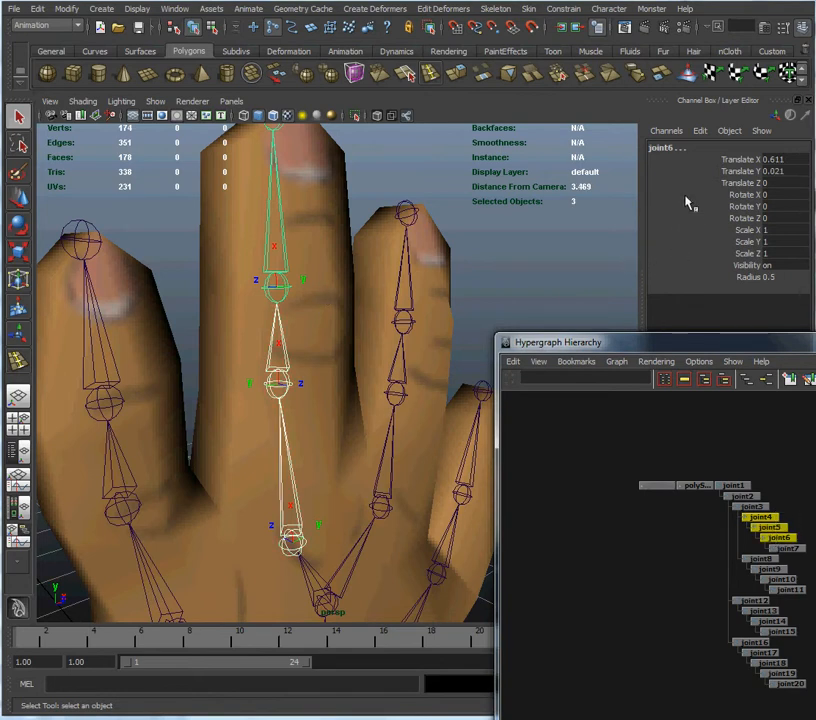
mouse_move(711, 213)
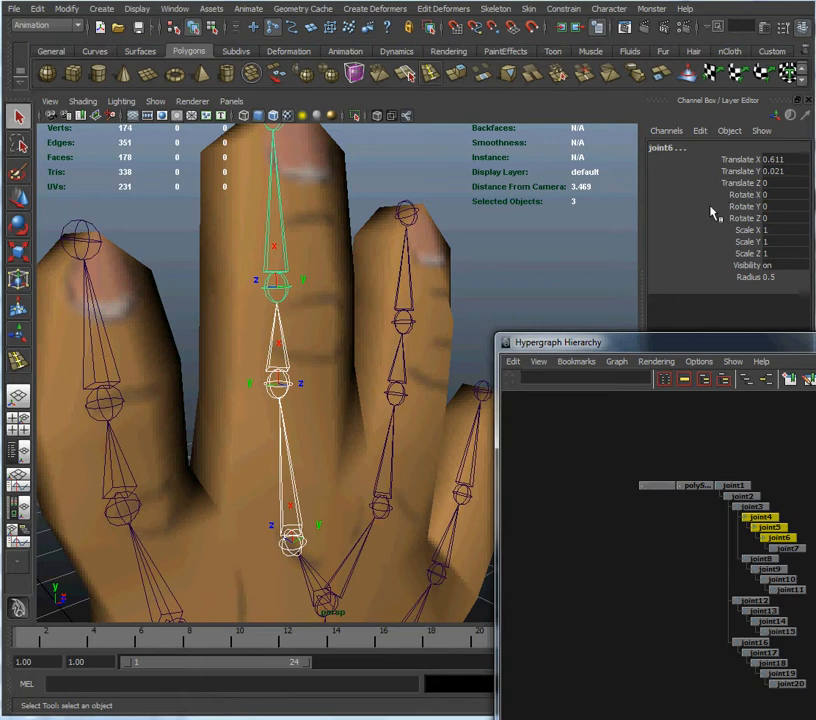
click(745, 206)
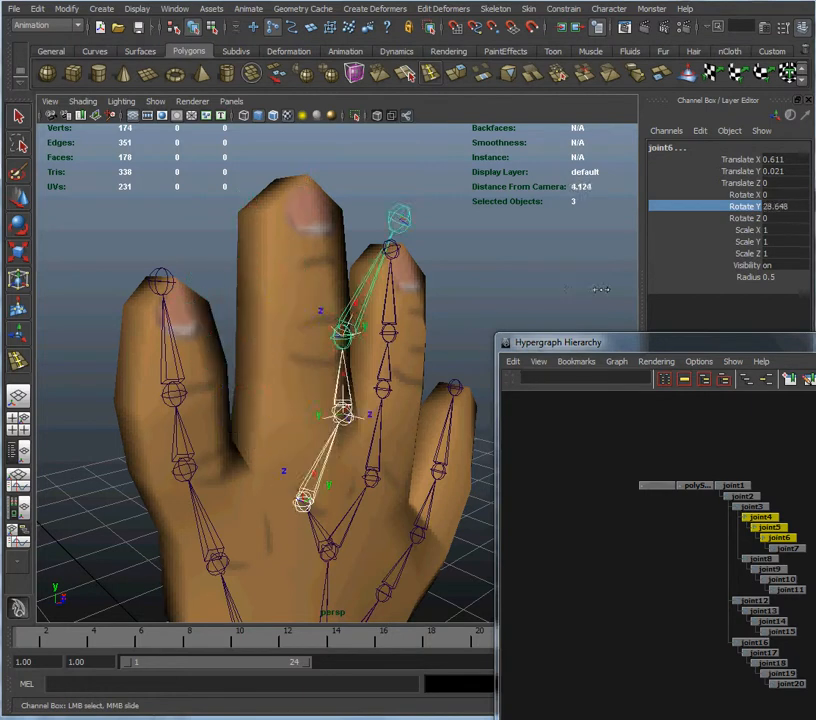
drag(398, 215, 335, 185)
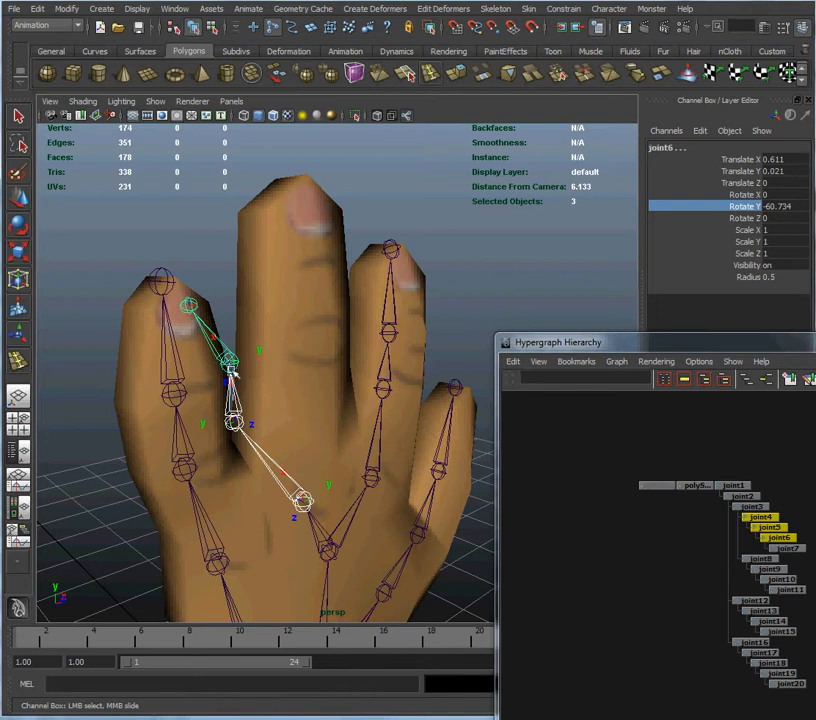
mouse_move(262, 358)
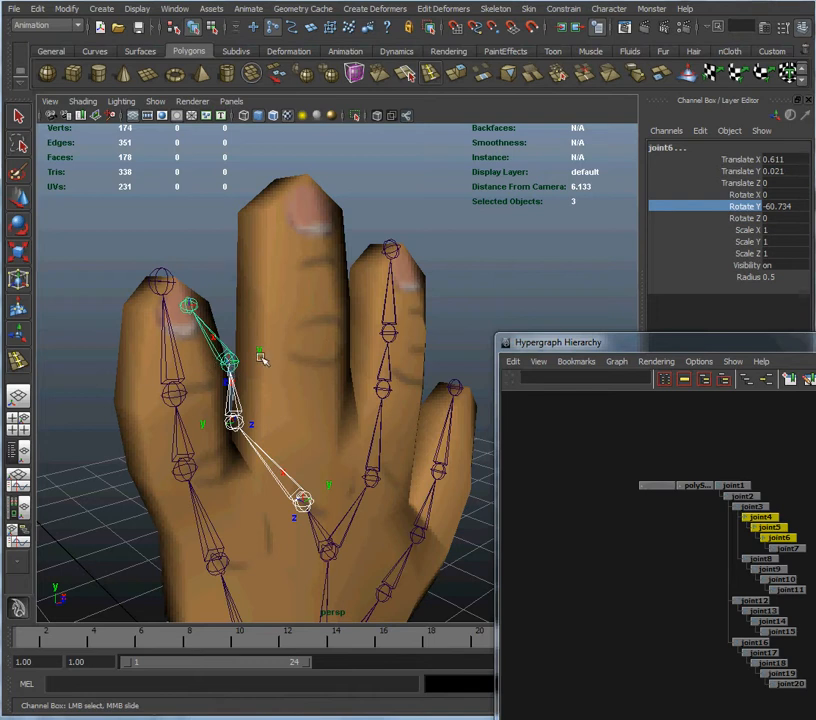
mouse_move(490, 265)
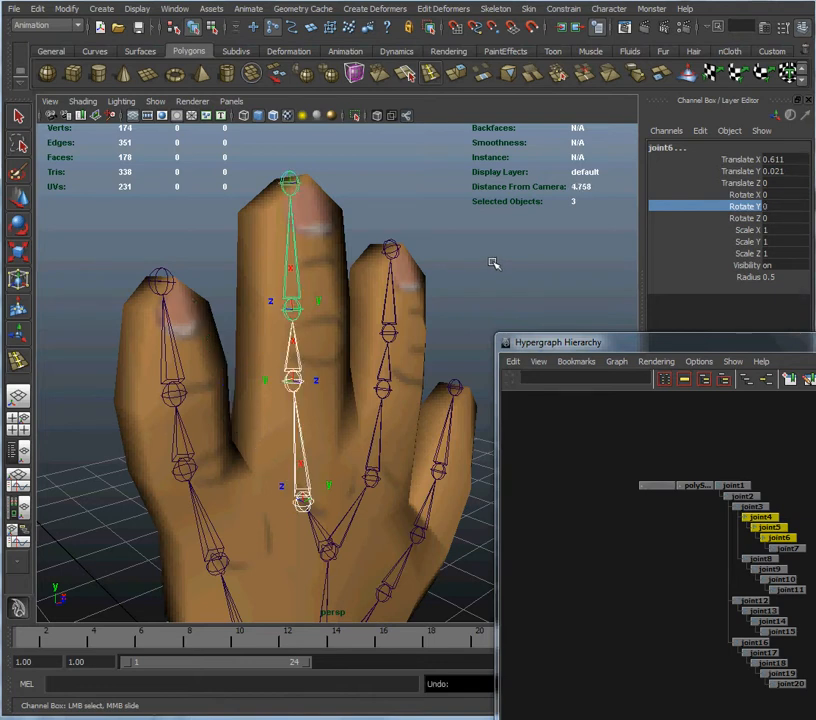
mouse_move(508, 248)
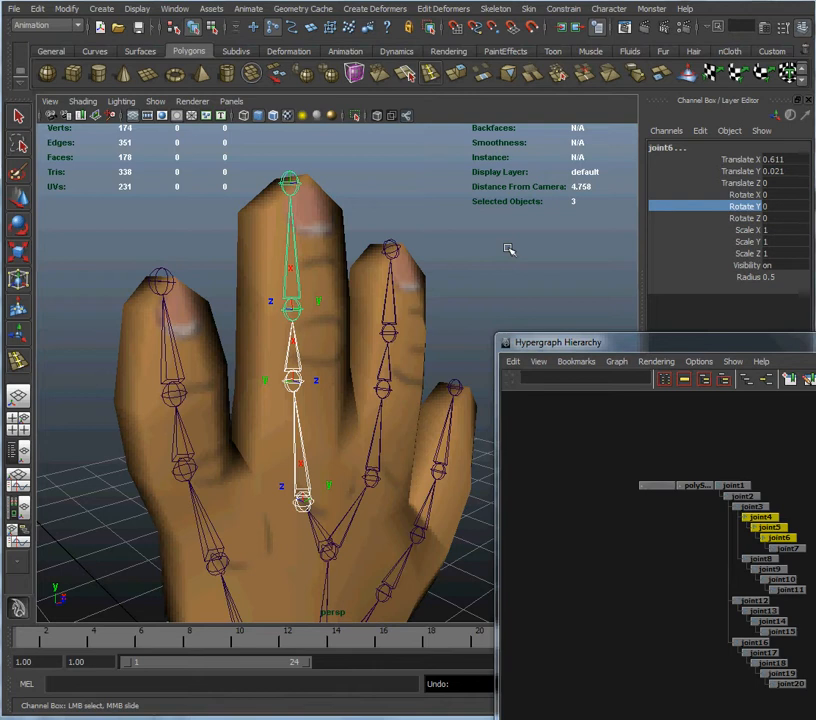
mouse_move(475, 272)
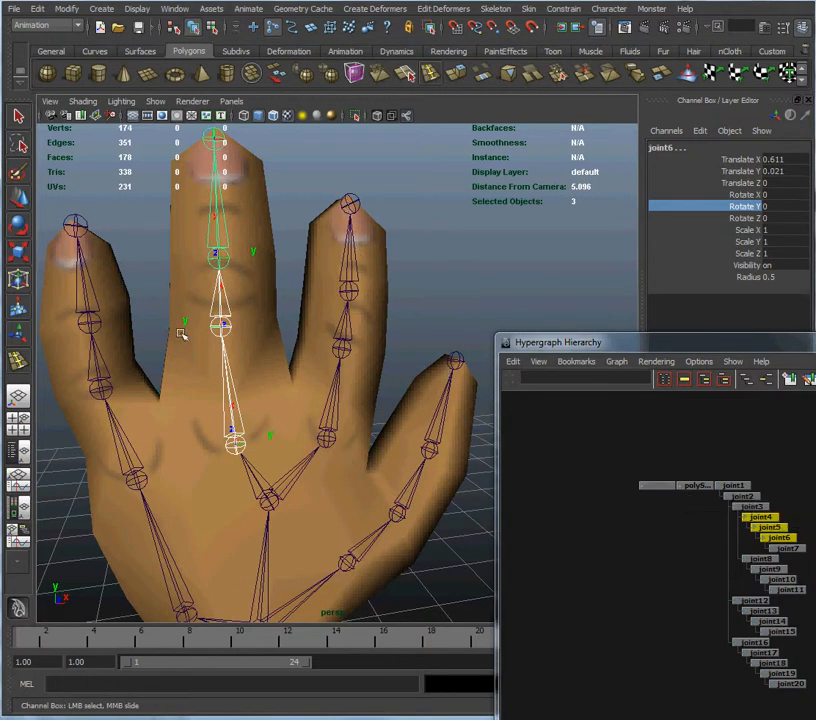
mouse_move(355, 436)
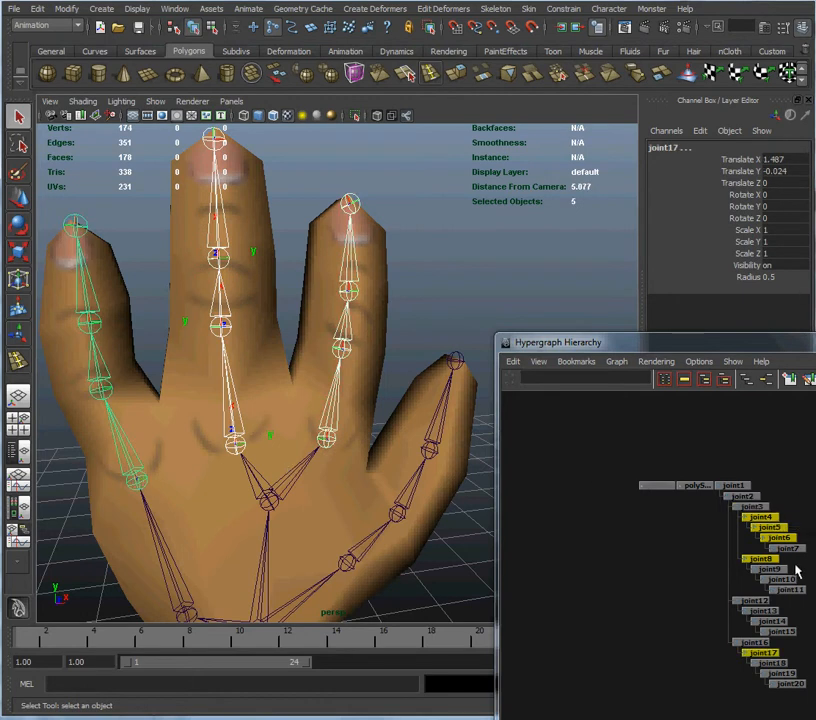
mouse_move(810, 577)
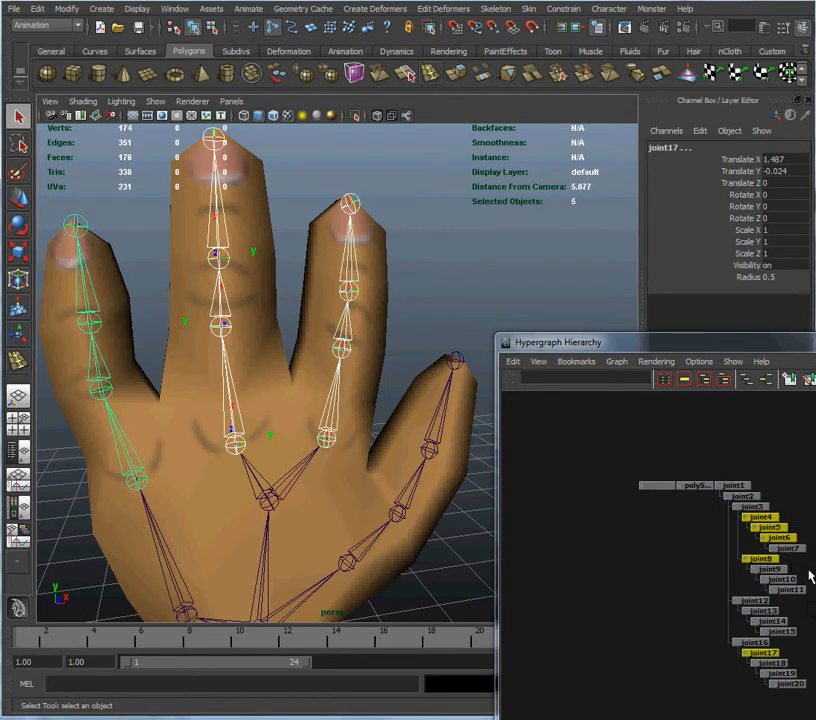
Shift-select the other fingers' joints, show their local rotation axes, and reselect the middle chain
click(780, 607)
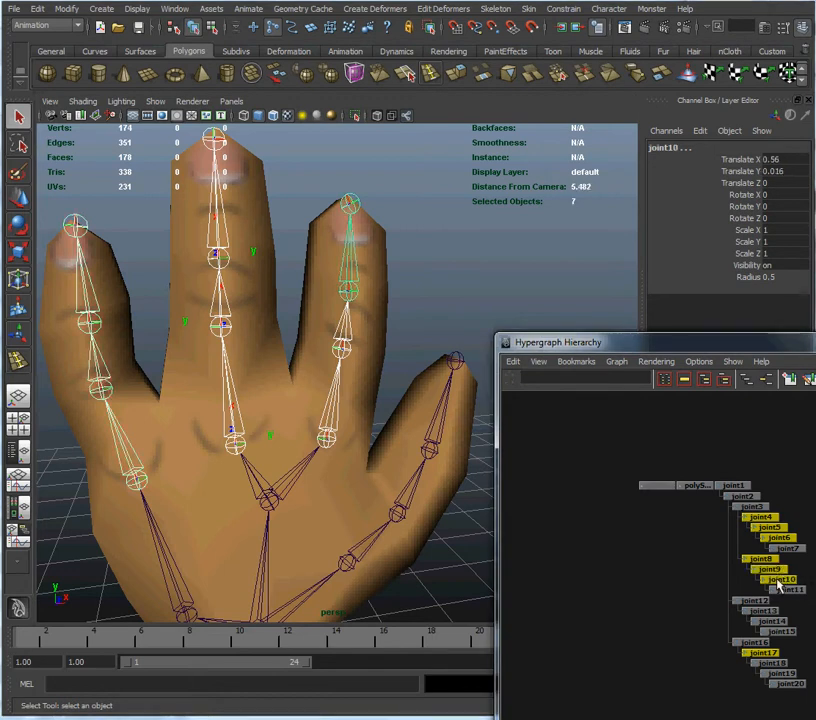
click(782, 678)
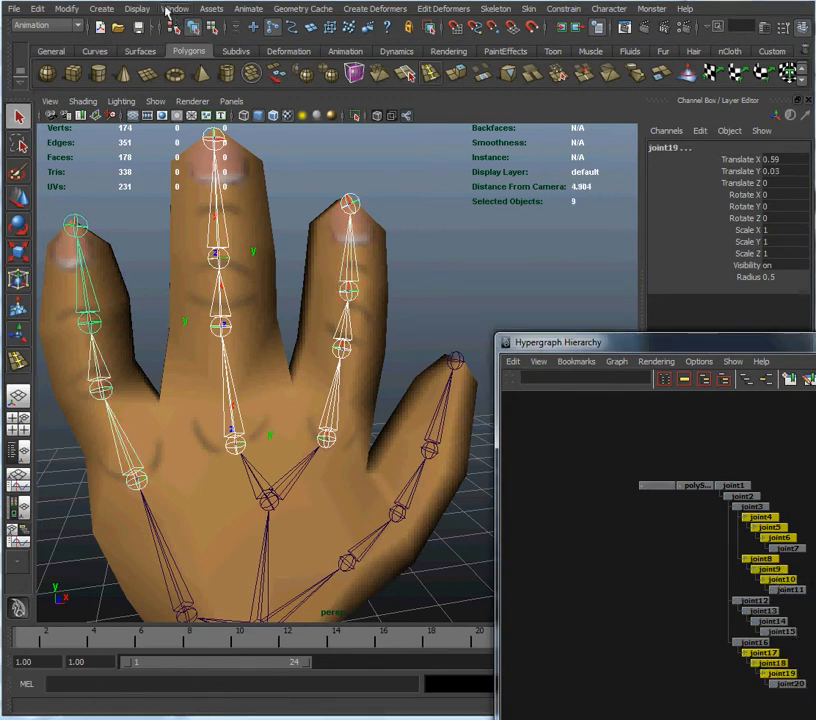
click(145, 8)
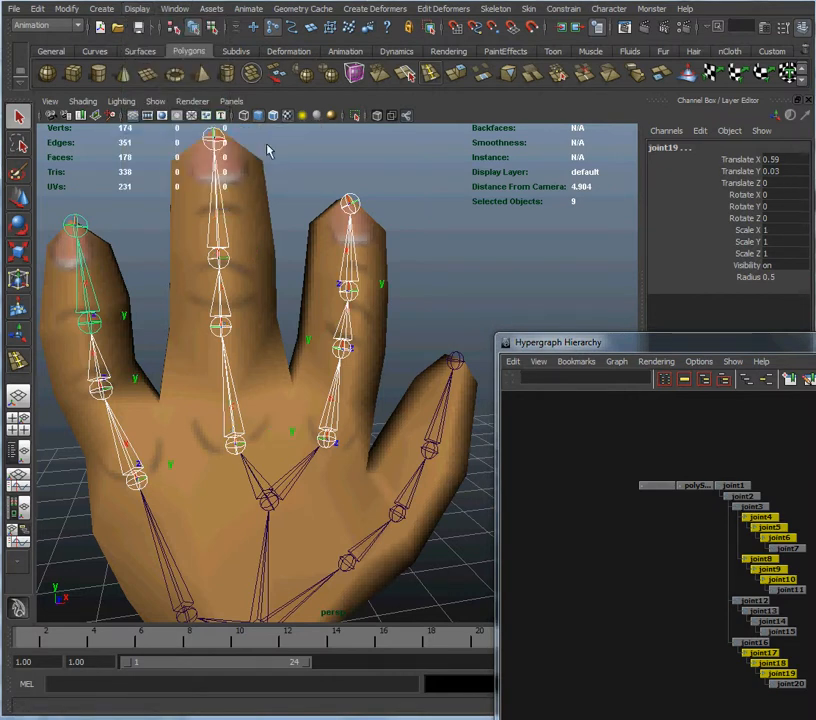
mouse_move(178, 210)
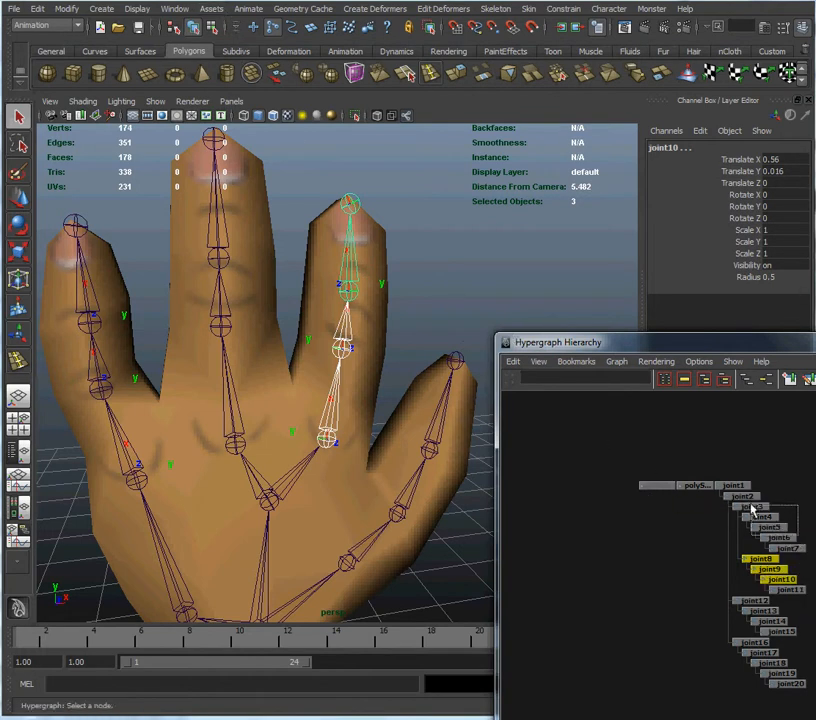
click(768, 540)
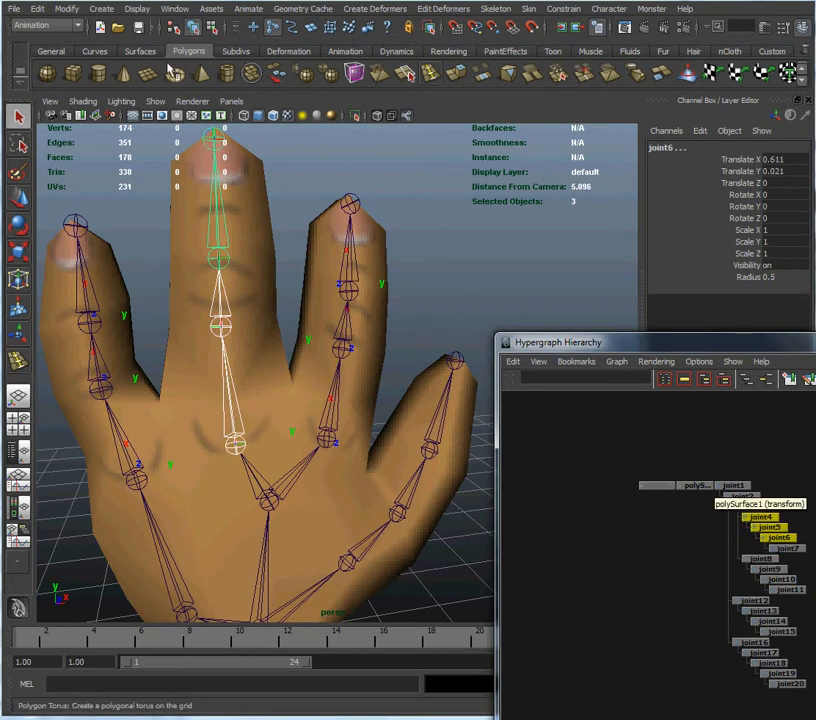
click(176, 7)
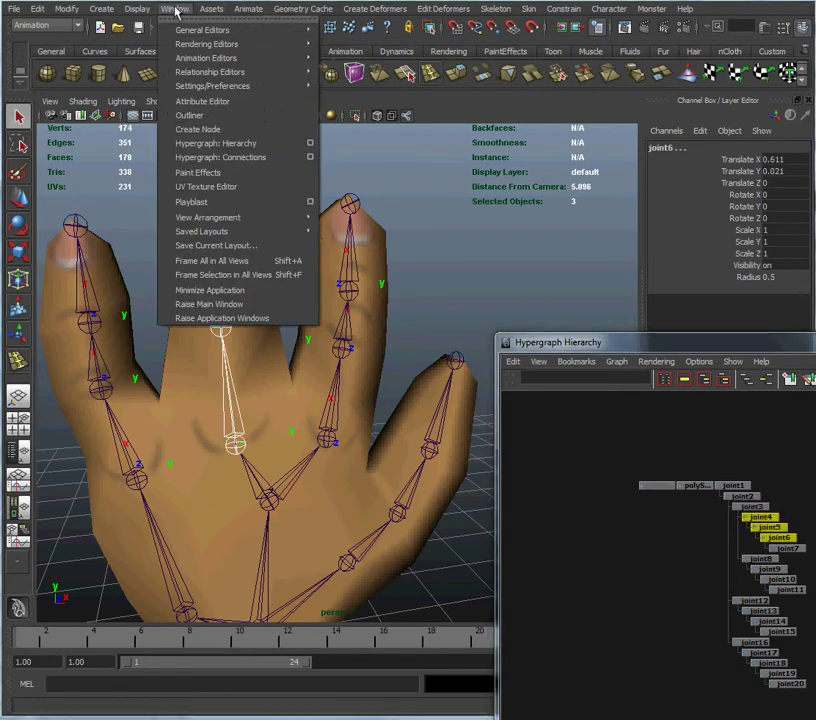
click(137, 9)
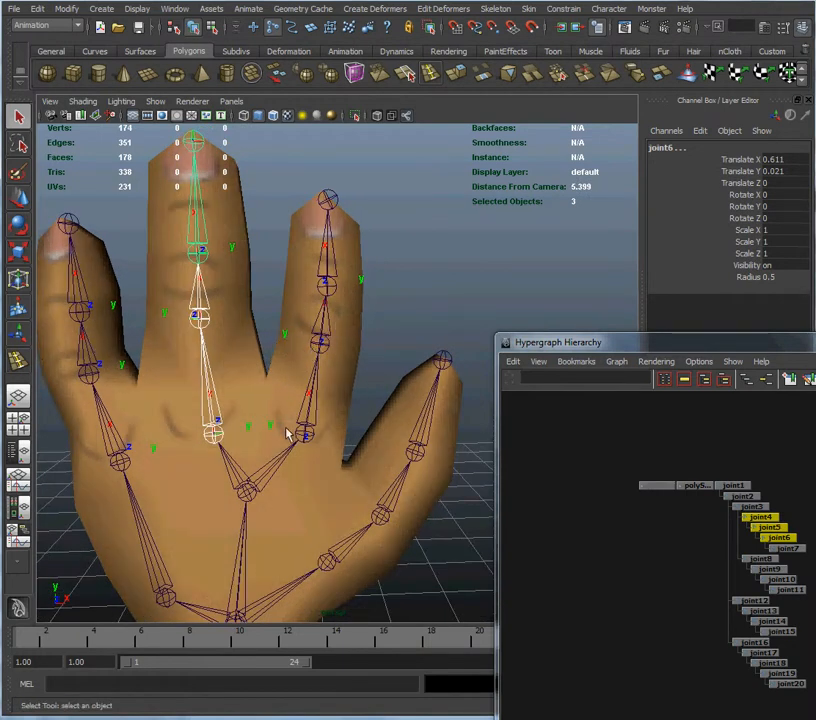
mouse_move(190, 288)
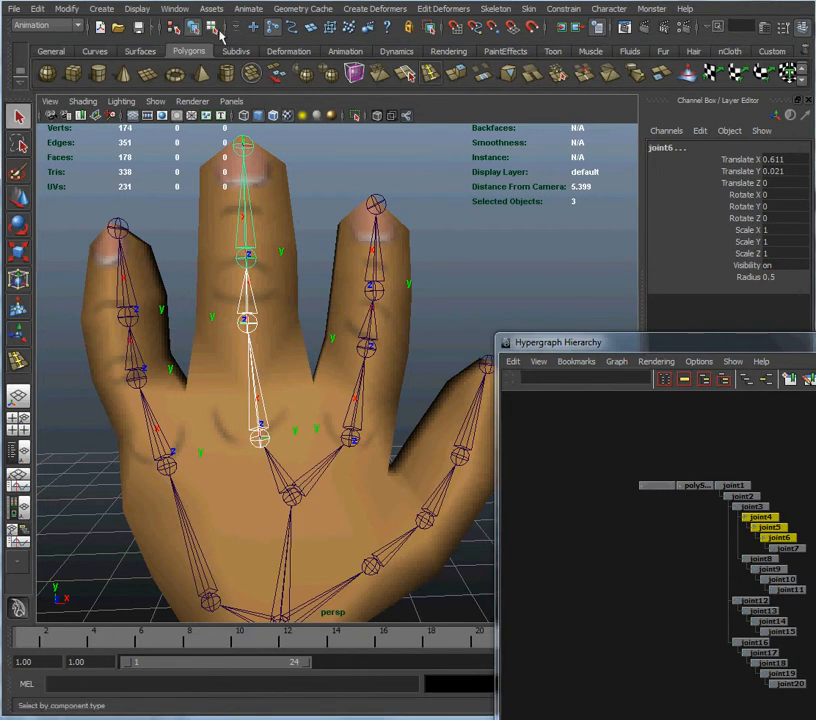
mouse_move(215, 33)
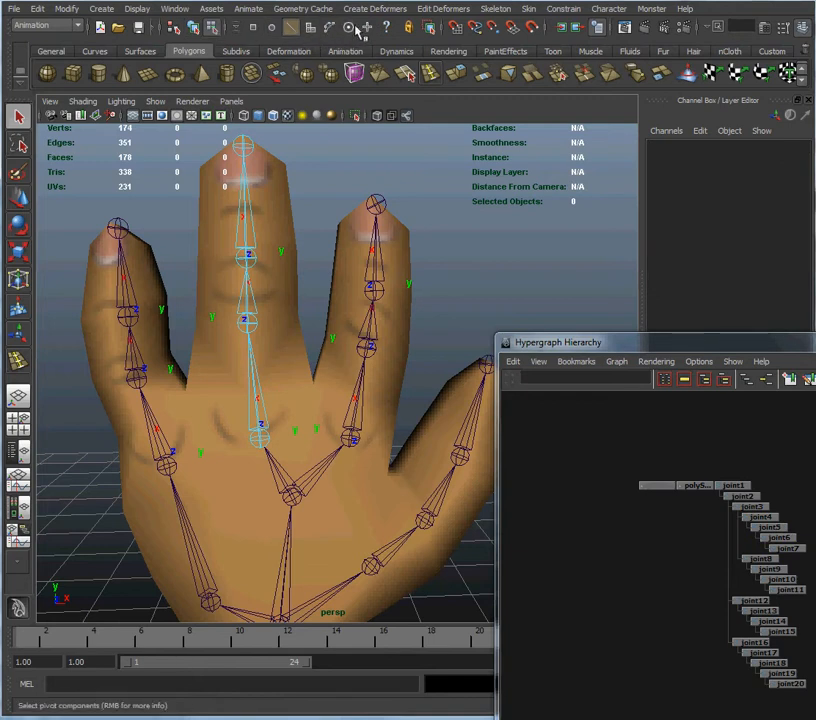
mouse_move(293, 27)
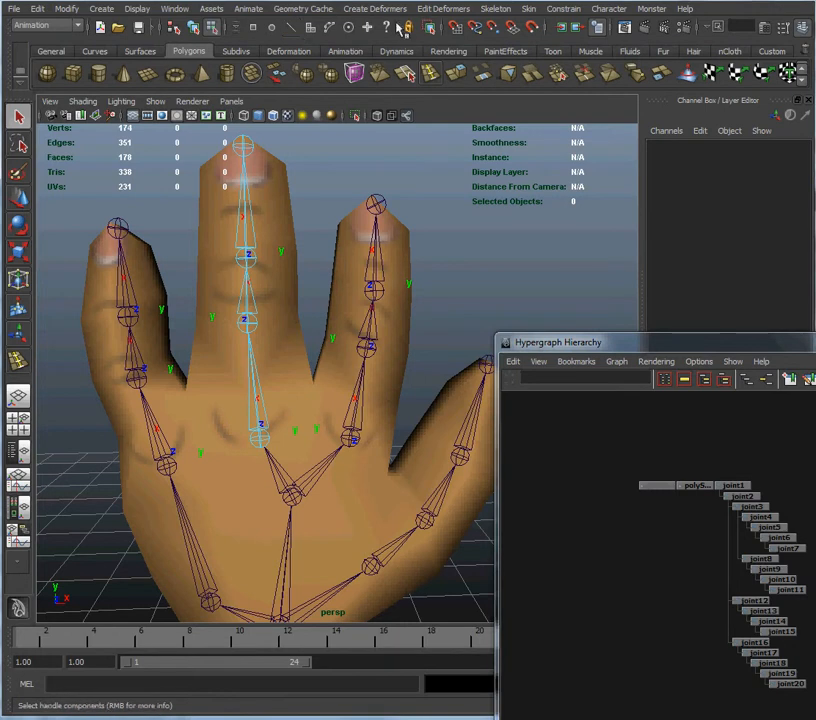
Enable Local Rotation Axes in the component selection mask and pick joint10 on the ring finger
click(385, 28)
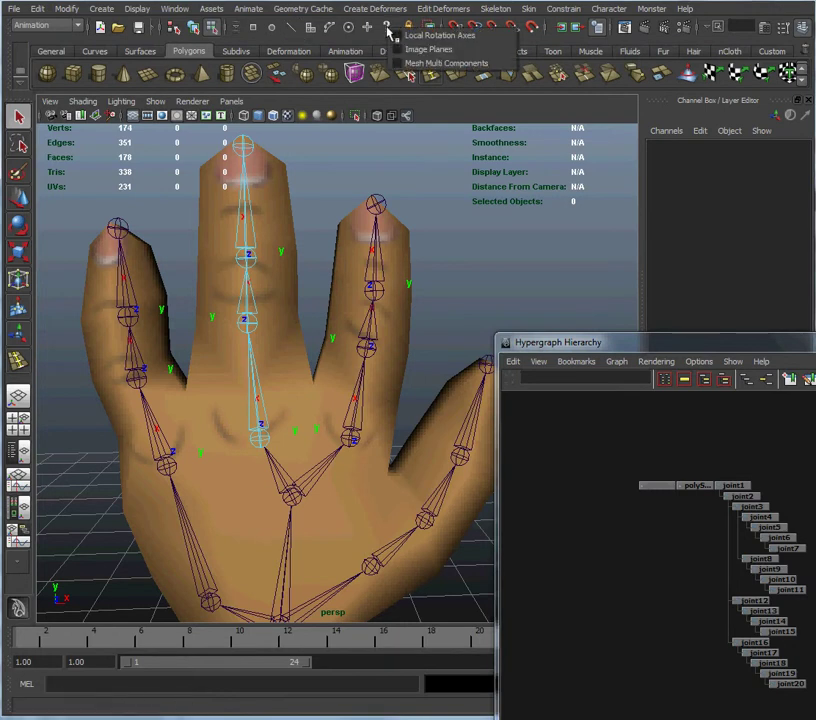
mouse_move(440, 35)
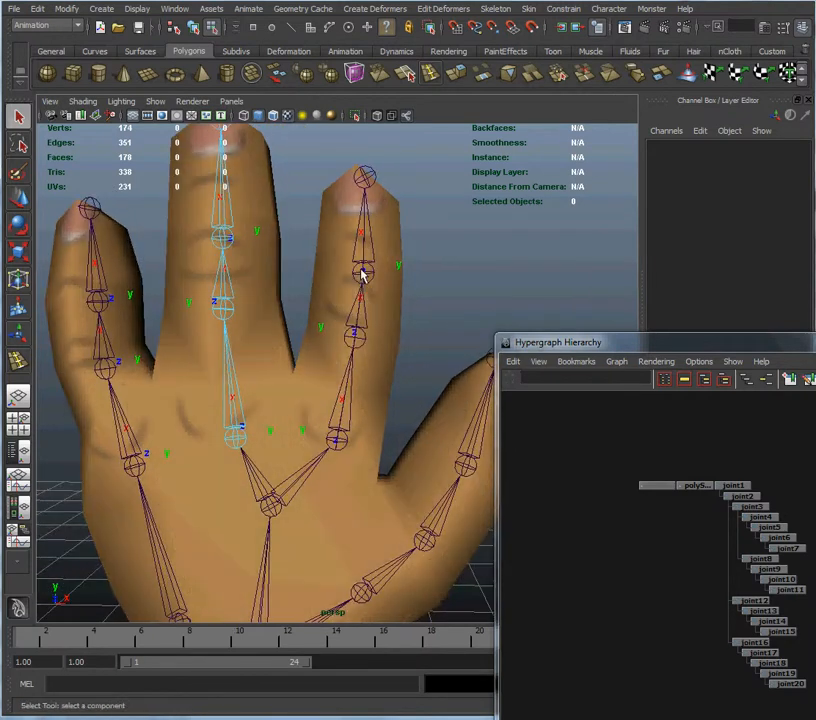
click(361, 272)
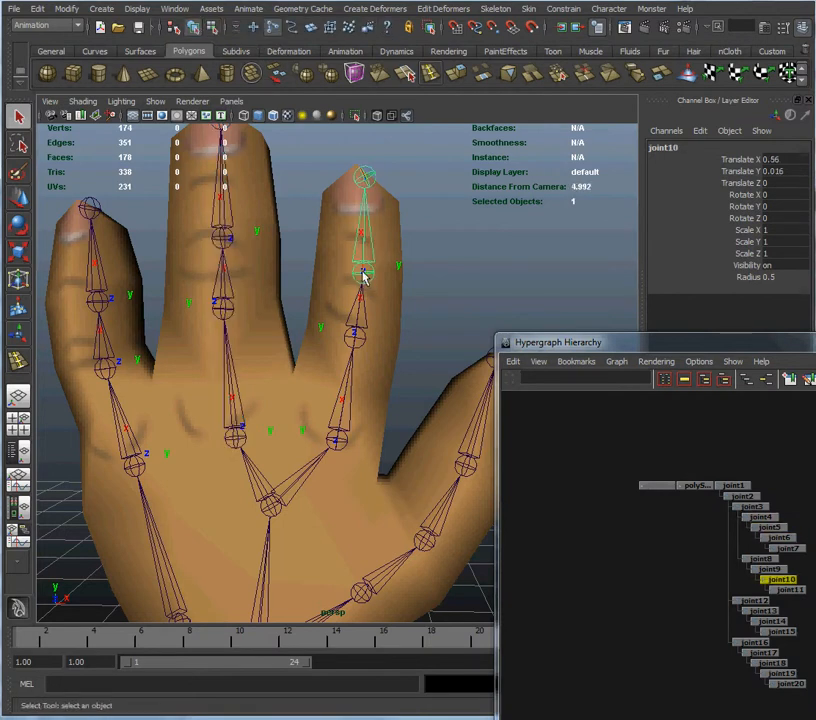
Rotate the ring finger joint's local axis into alignment with the Rotate tool
click(17, 198)
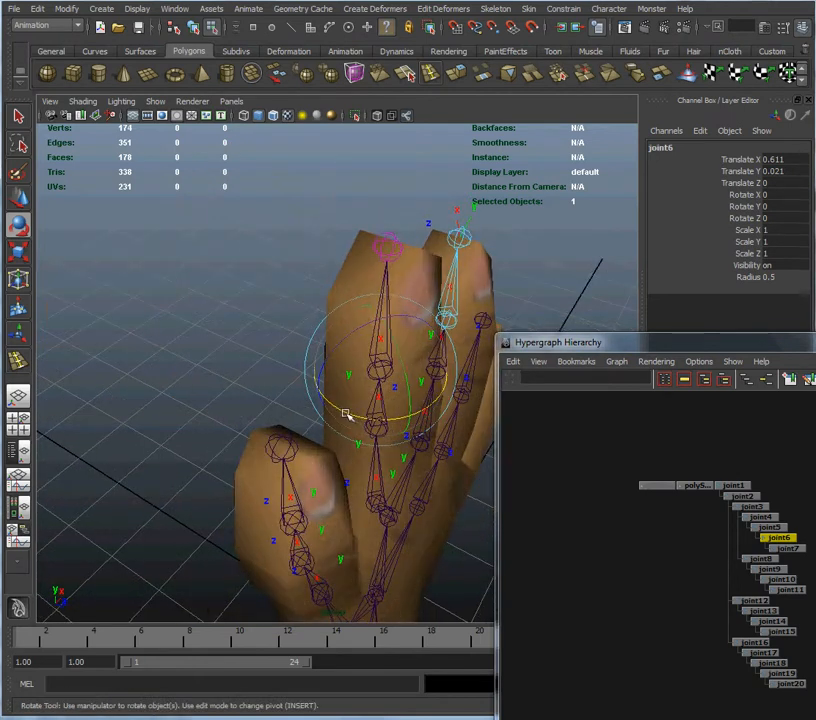
drag(345, 413, 362, 417)
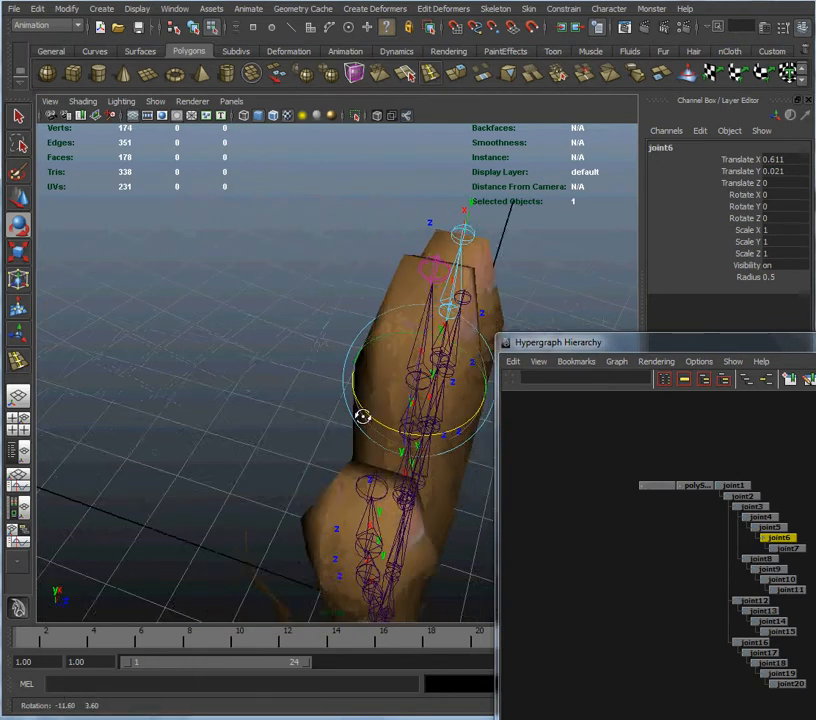
drag(360, 400, 345, 335)
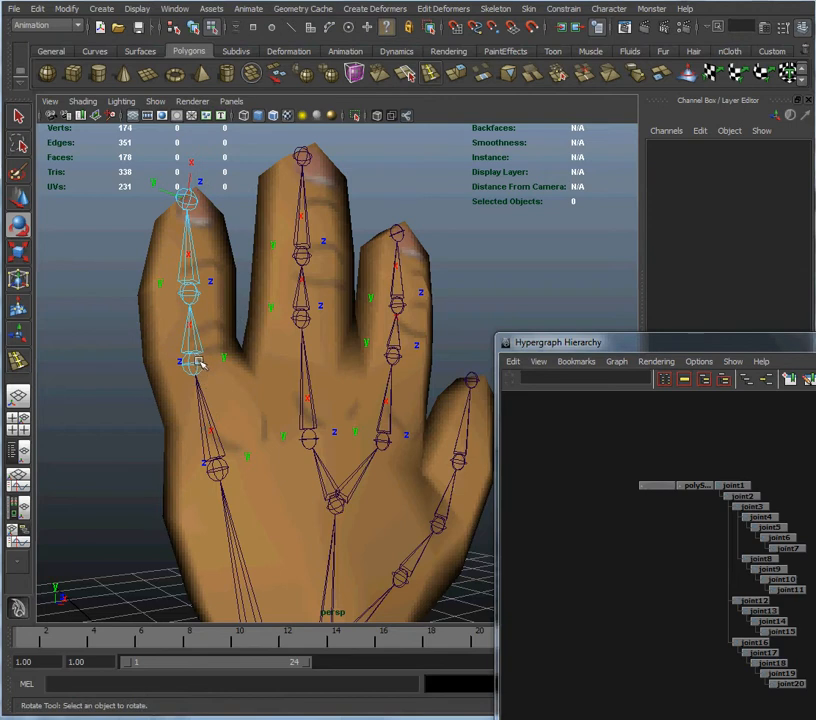
Select the local axes of the leftmost finger's joints down to joint17 for alignment
click(190, 360)
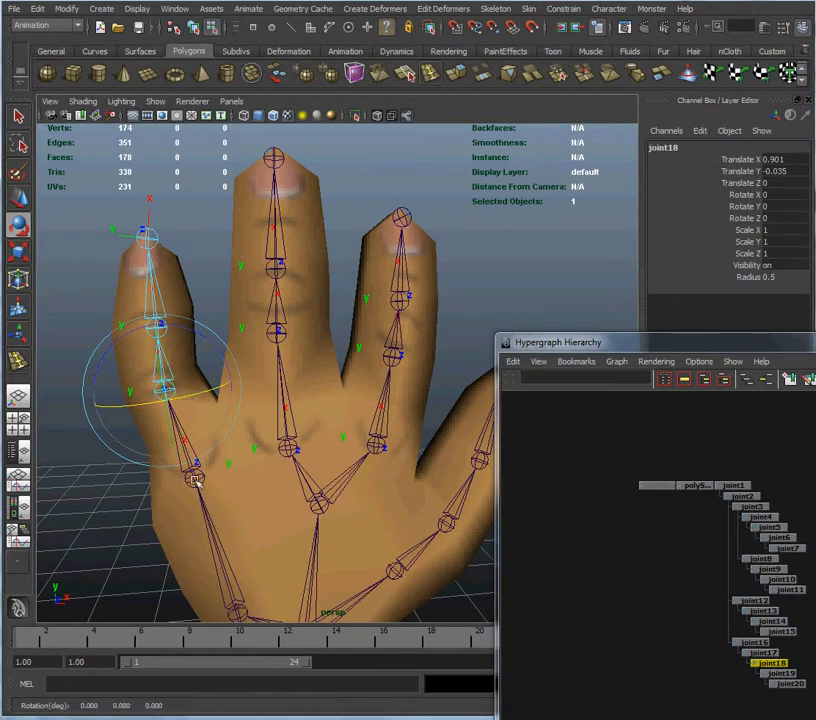
click(195, 482)
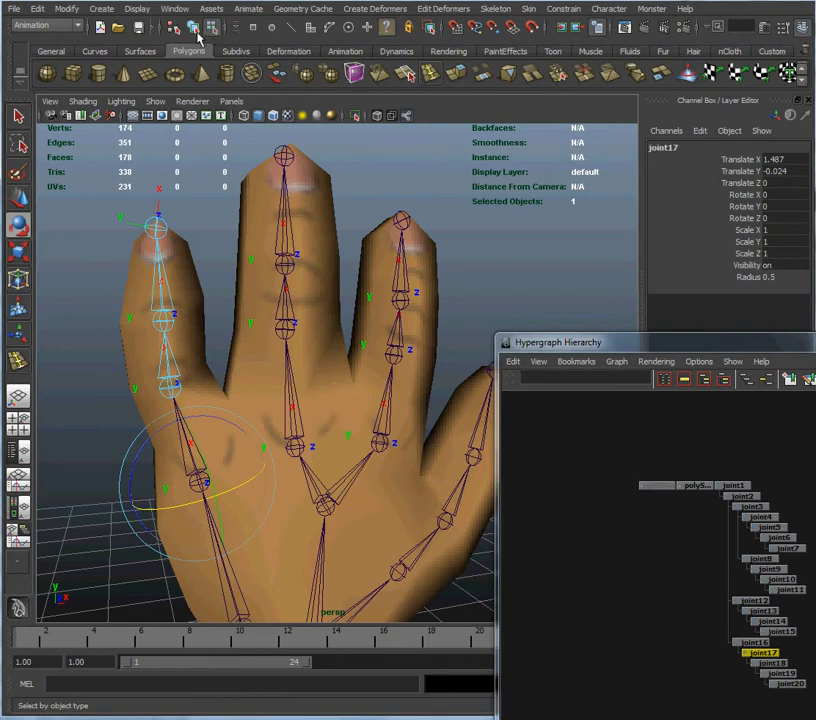
Back in object mode, select joint4–joint6 and target their Rotate Y channel
click(765, 664)
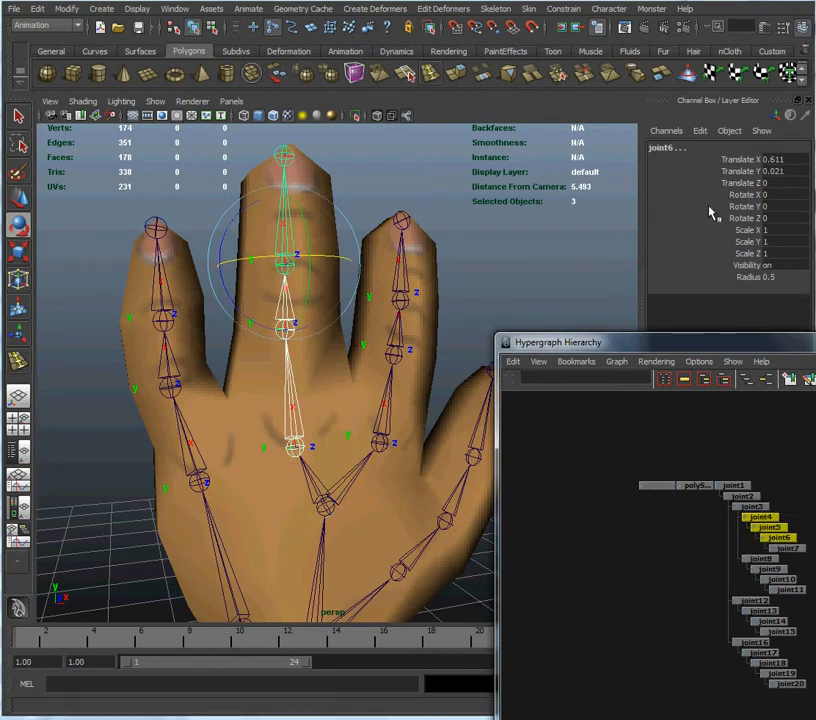
click(742, 206)
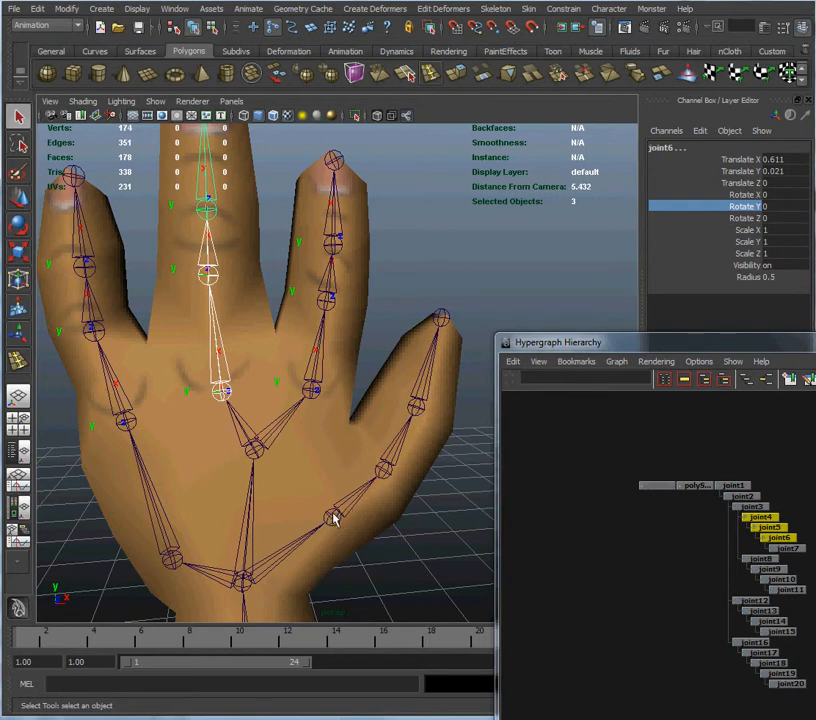
Select the thumb chain joint12 to joint14 and pull the view back to the whole hand
click(750, 600)
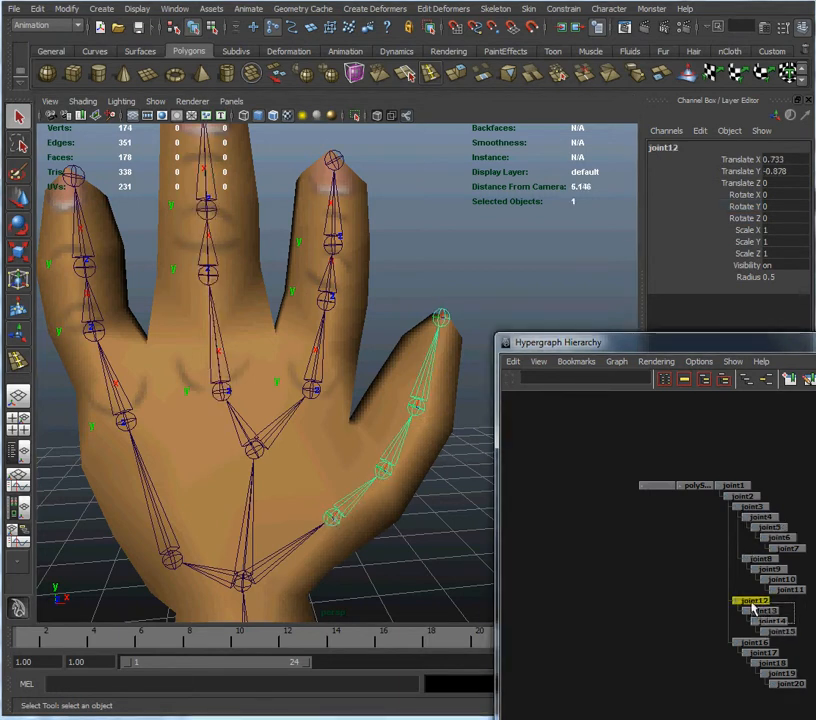
click(137, 8)
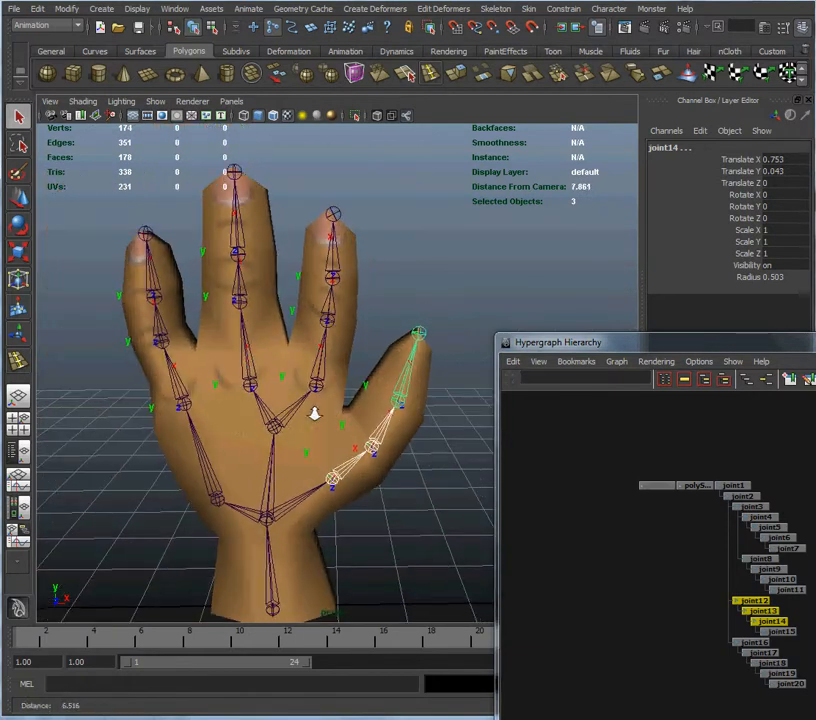
drag(315, 410, 300, 410)
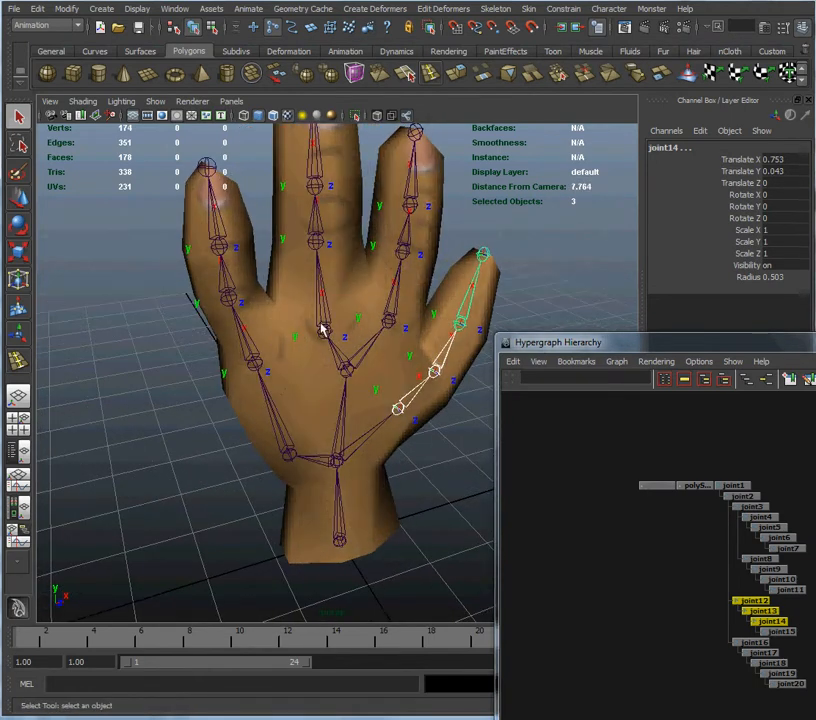
mouse_move(330, 397)
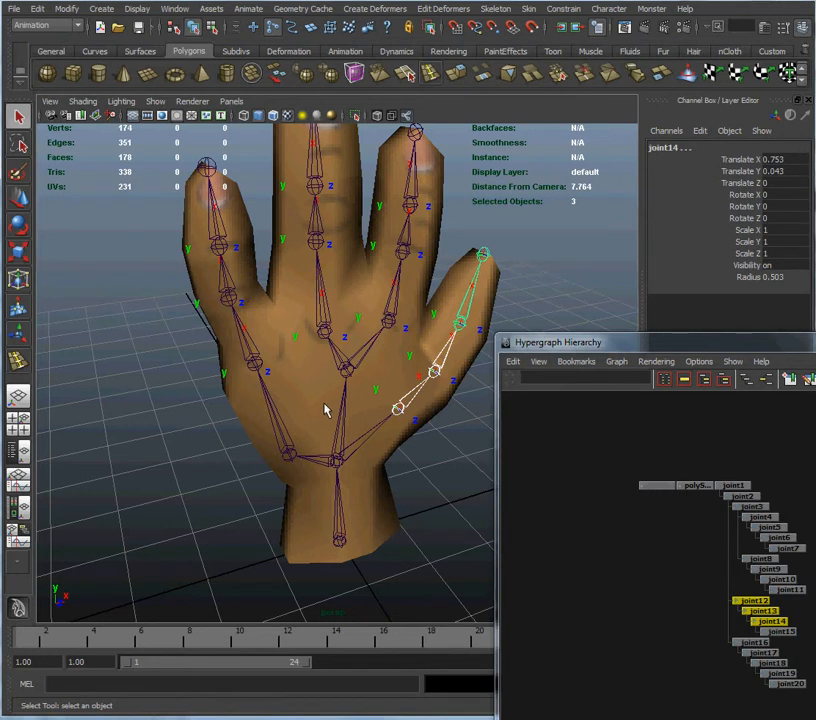
mouse_move(392, 442)
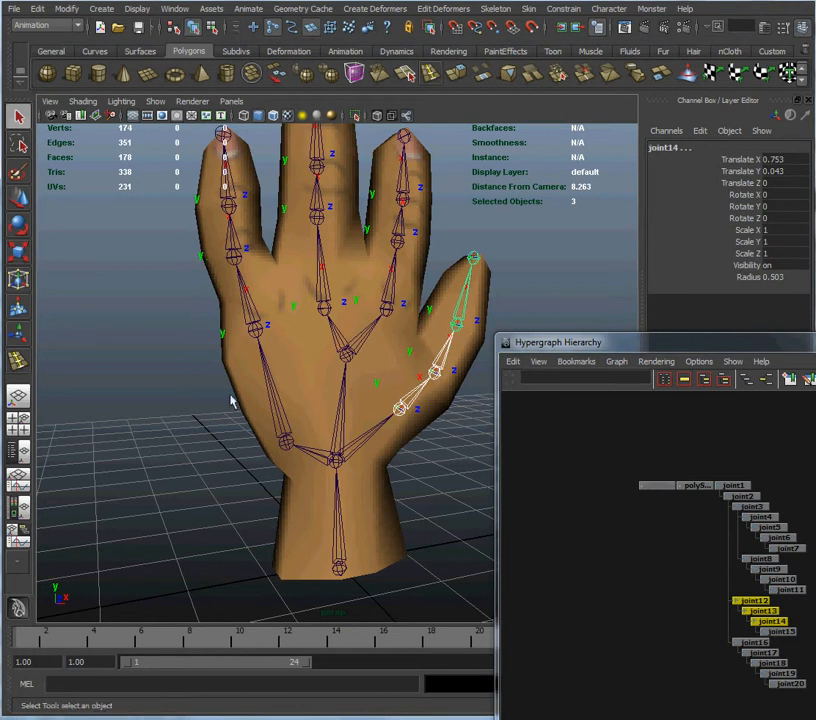
mouse_move(306, 501)
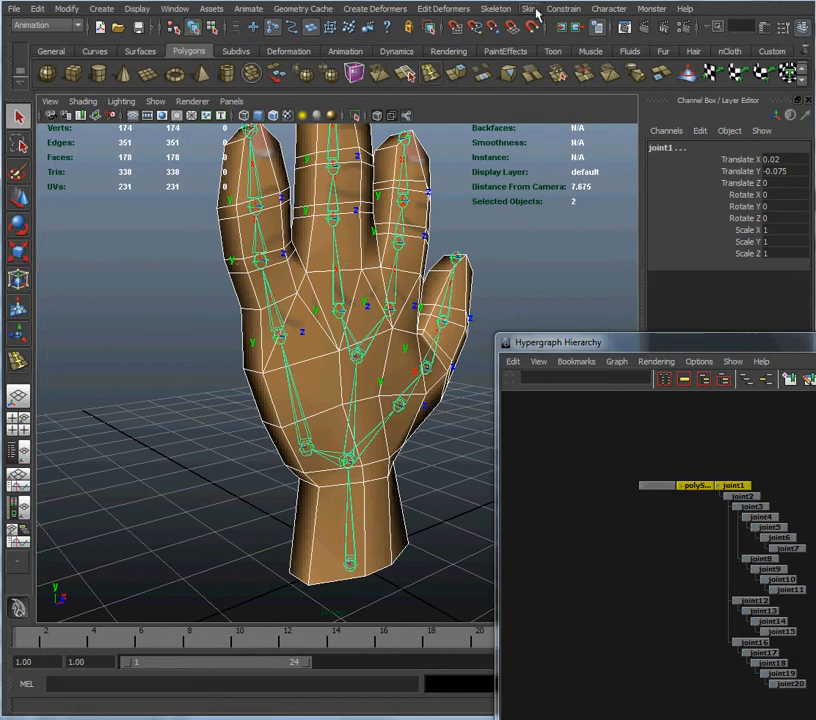
Smooth Bind the hand mesh to the skeleton via Skin > Bind Skin
click(548, 8)
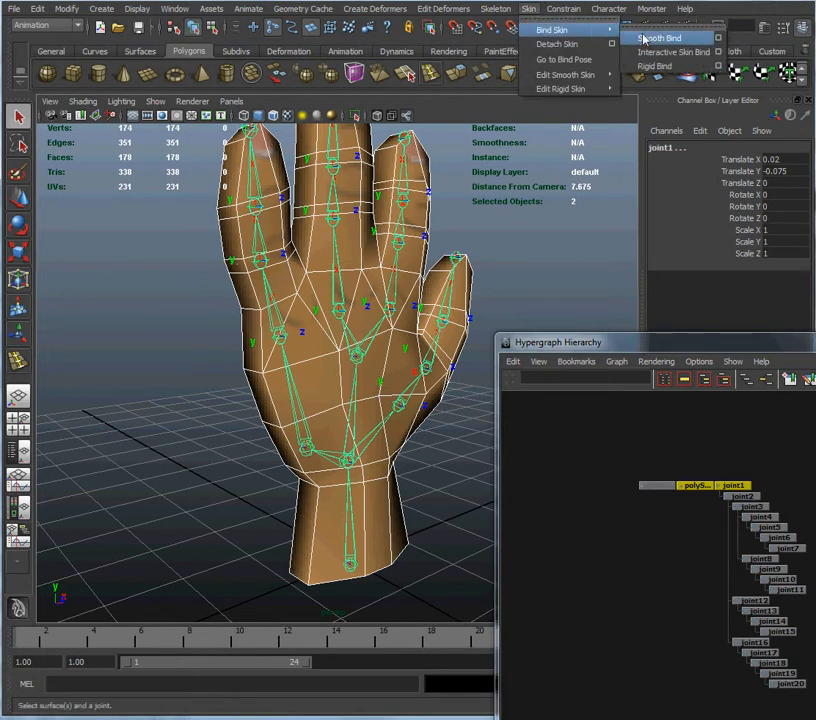
click(652, 33)
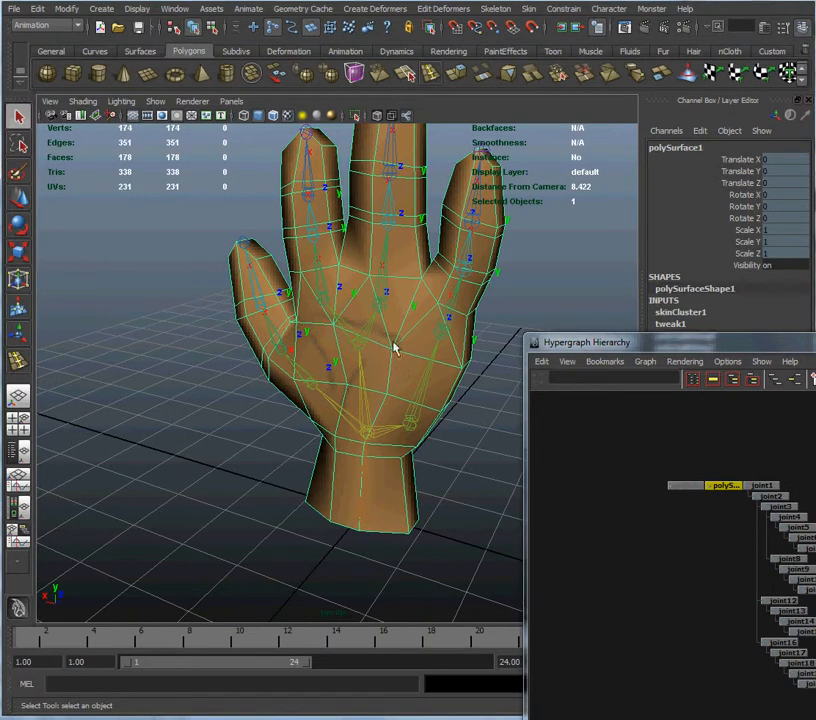
mouse_move(400, 334)
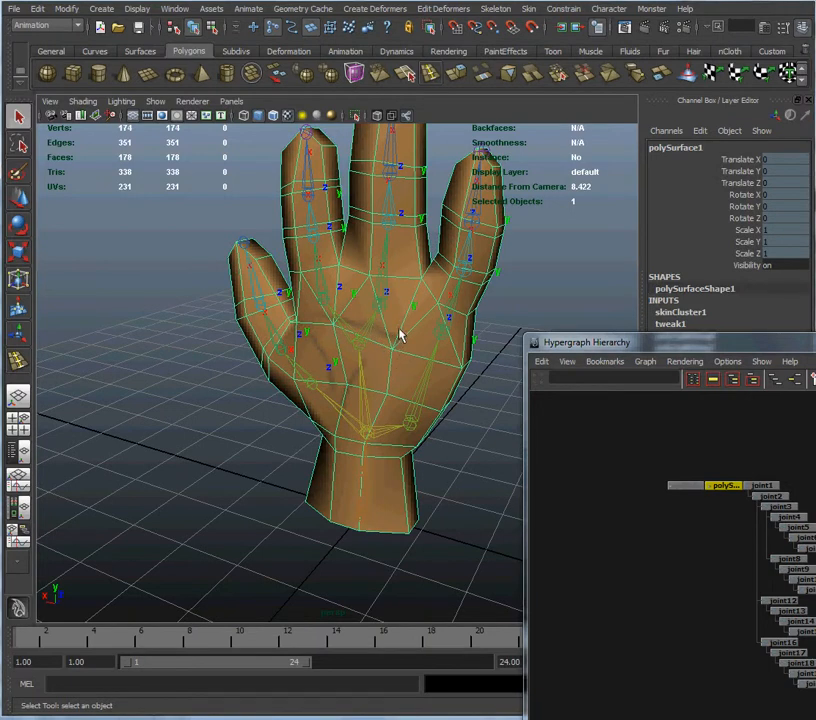
mouse_move(370, 328)
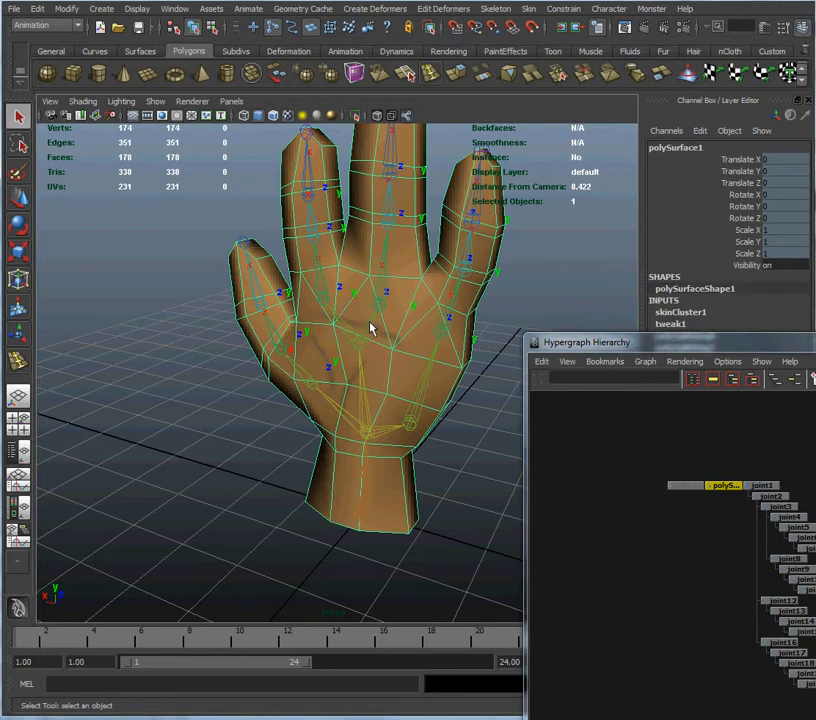
mouse_move(380, 348)
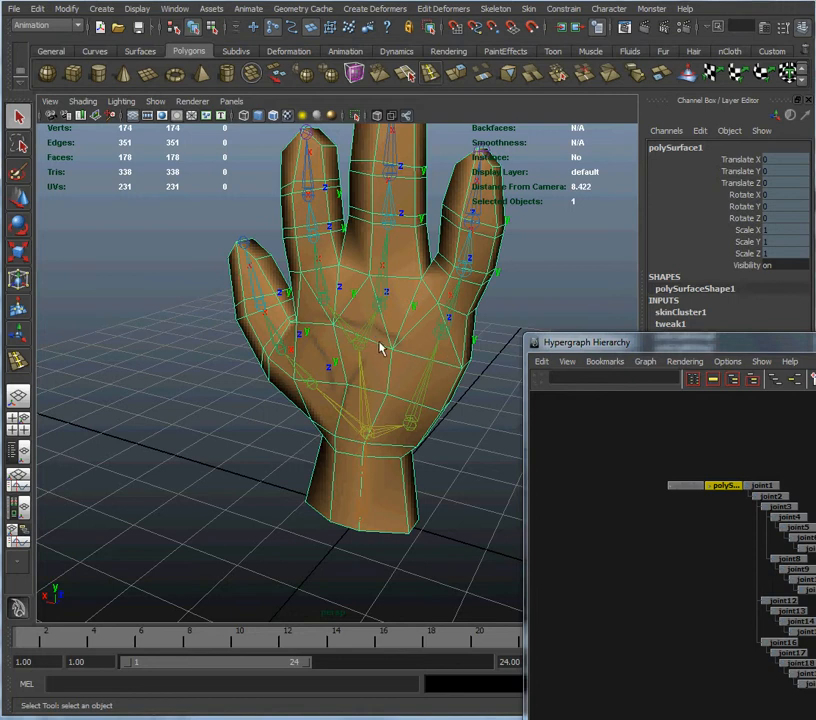
mouse_move(402, 348)
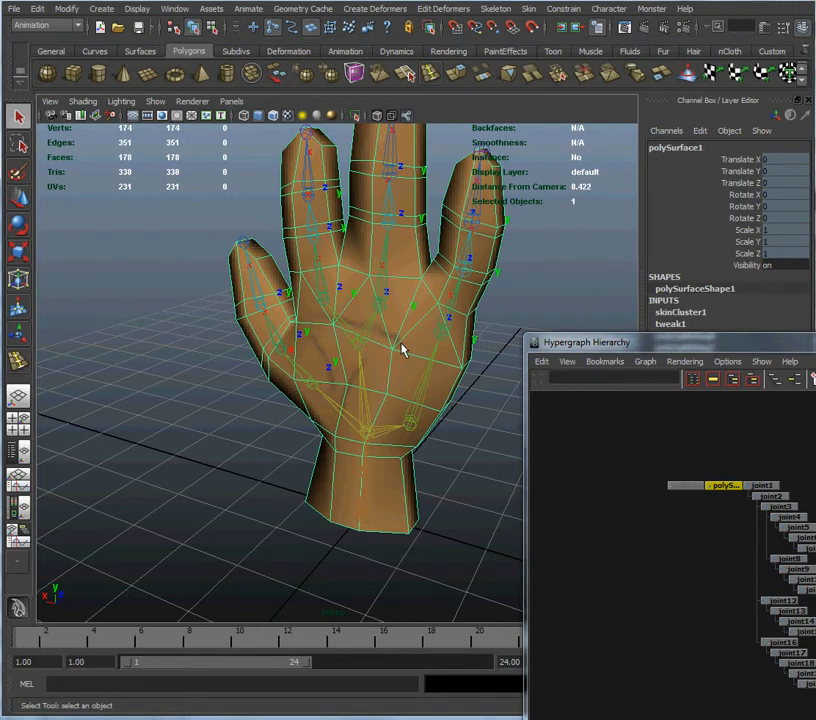
Orbit the skinned hand to view the bent middle finger from the side
drag(400, 350, 367, 358)
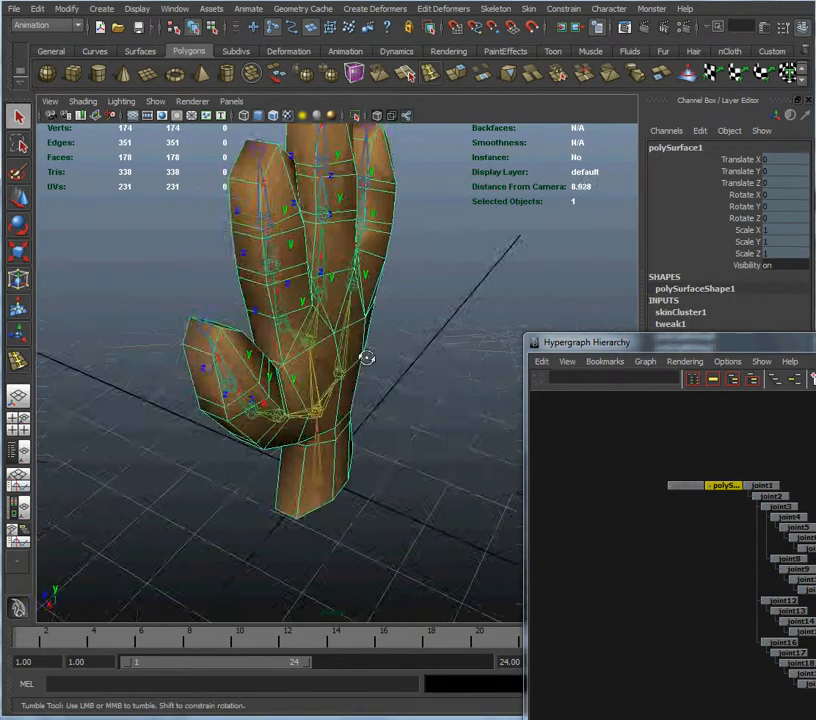
drag(367, 357, 323, 327)
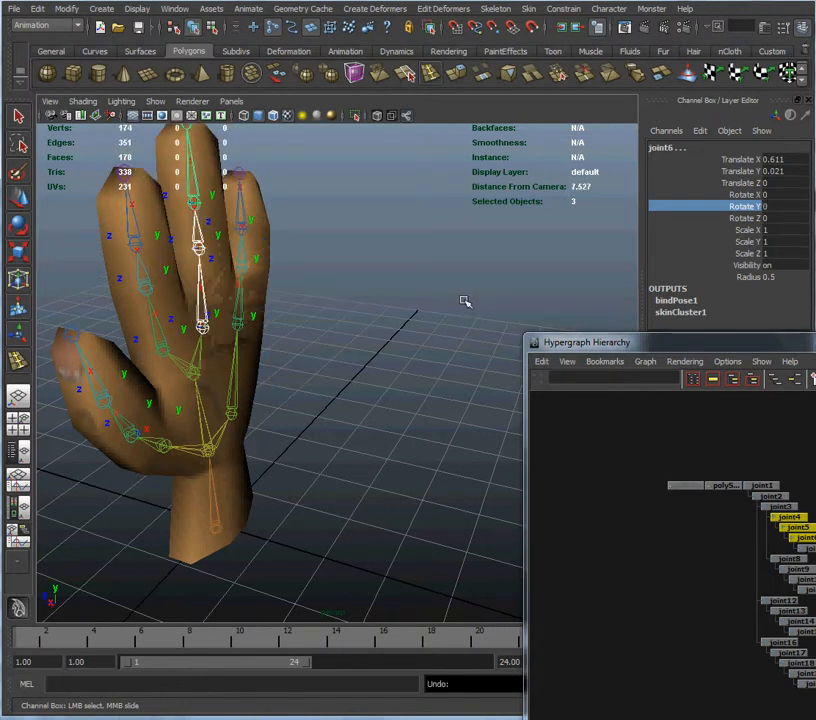
drag(465, 301, 357, 305)
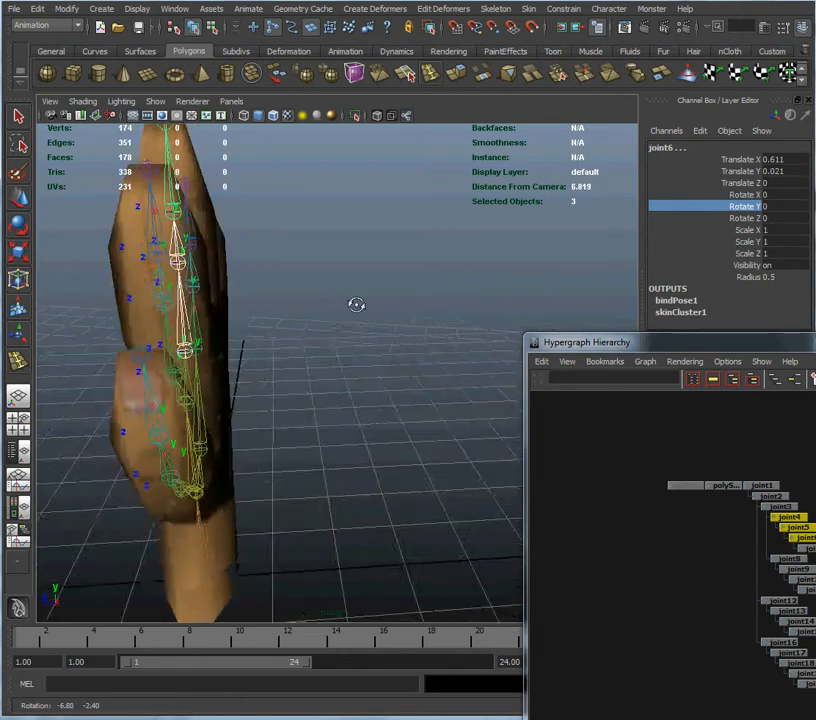